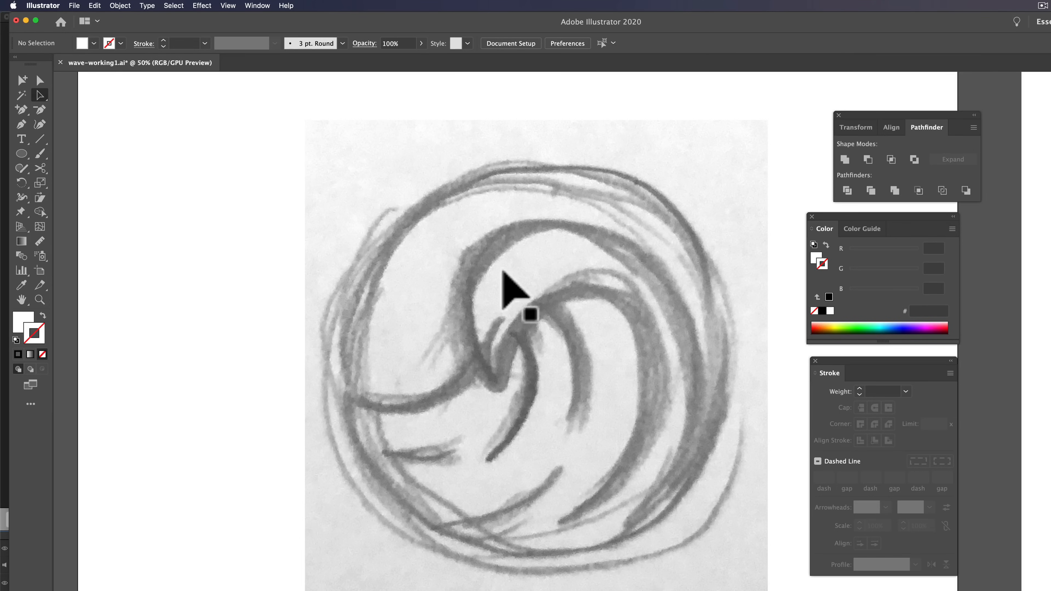
{"action": "mouse_move", "coordinate": [578, 394]}
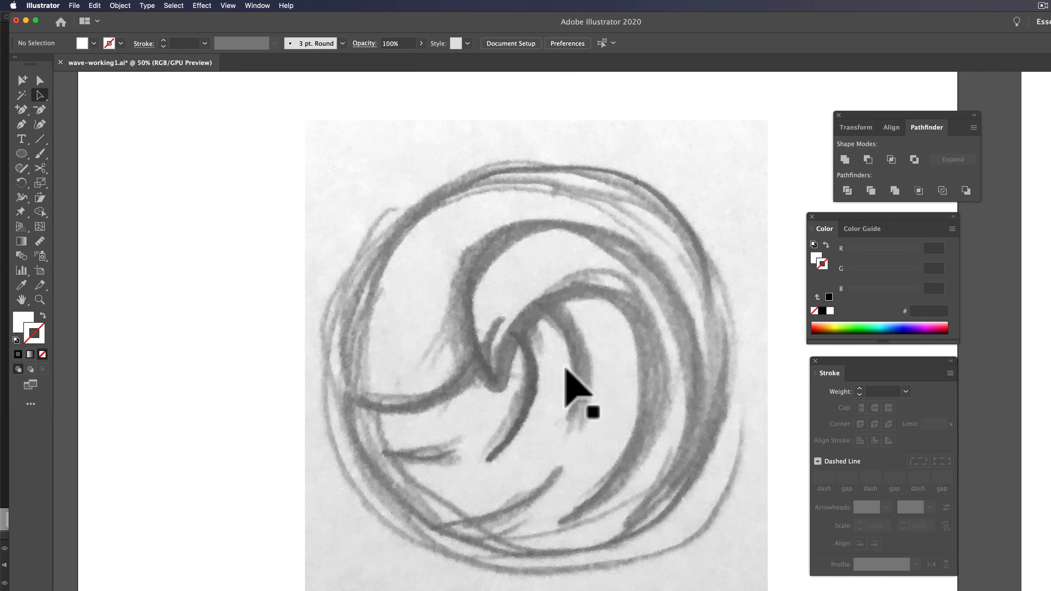
{"action": "mouse_move", "coordinate": [570, 388]}
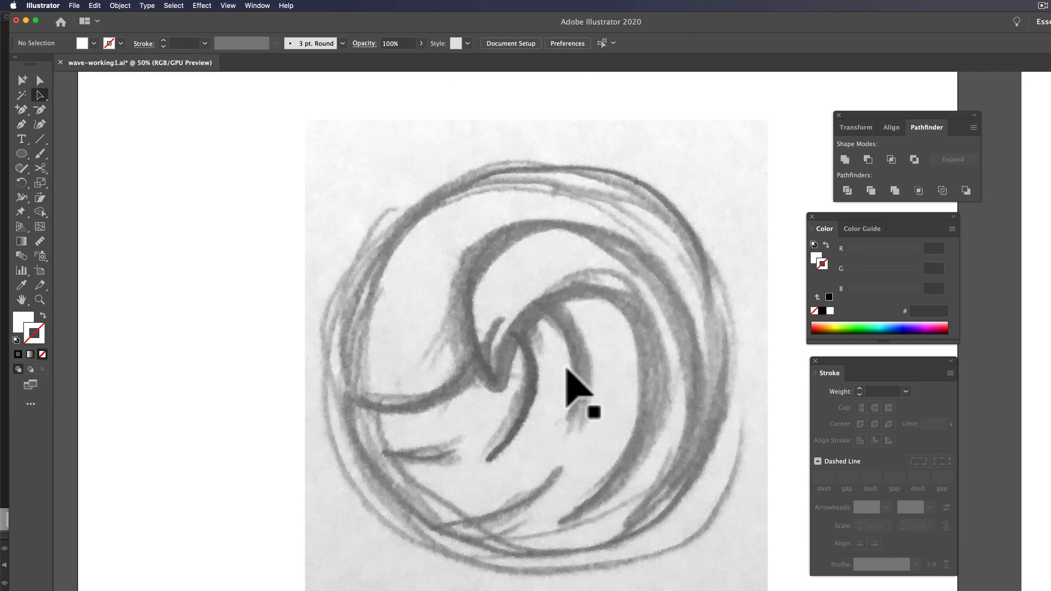
{"action": "mouse_move", "coordinate": [566, 392]}
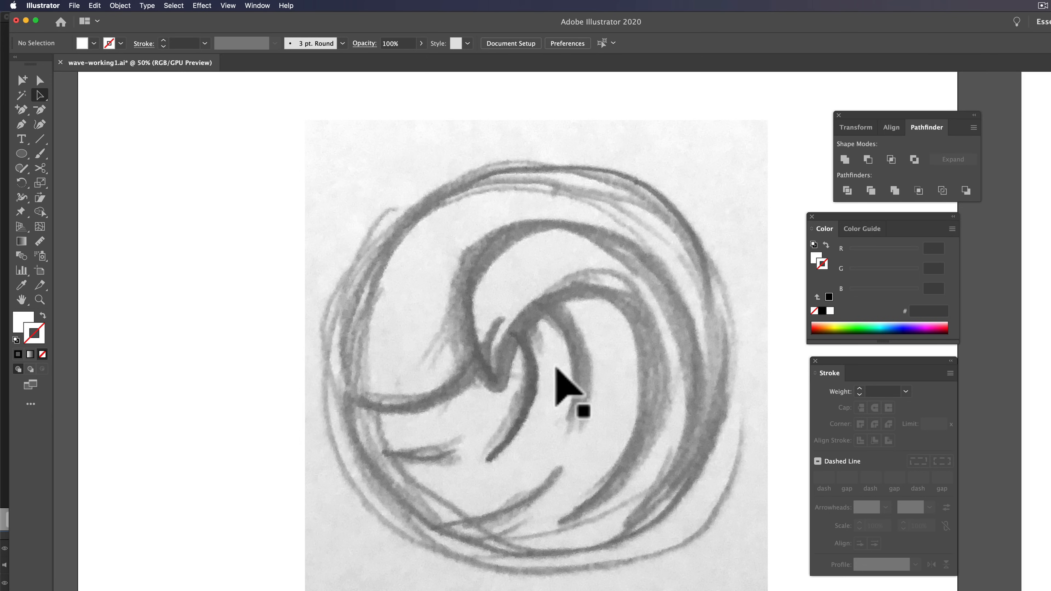
Fade the placed sketch image to 30% opacity as a tracing reference, then deselect it
{"action": "left_click", "coordinate": [570, 388]}
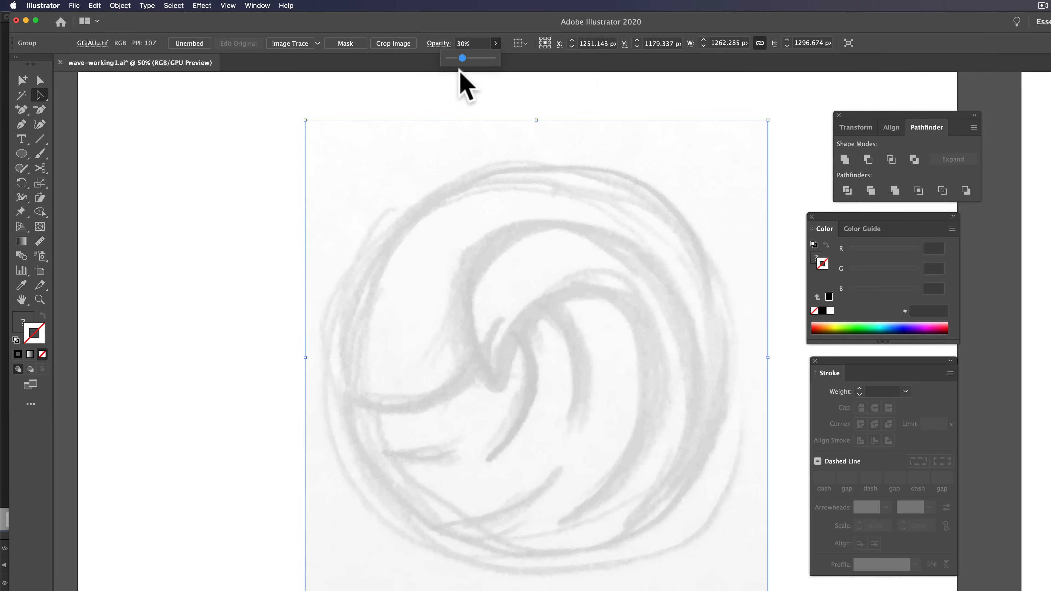
{"action": "mouse_move", "coordinate": [469, 318]}
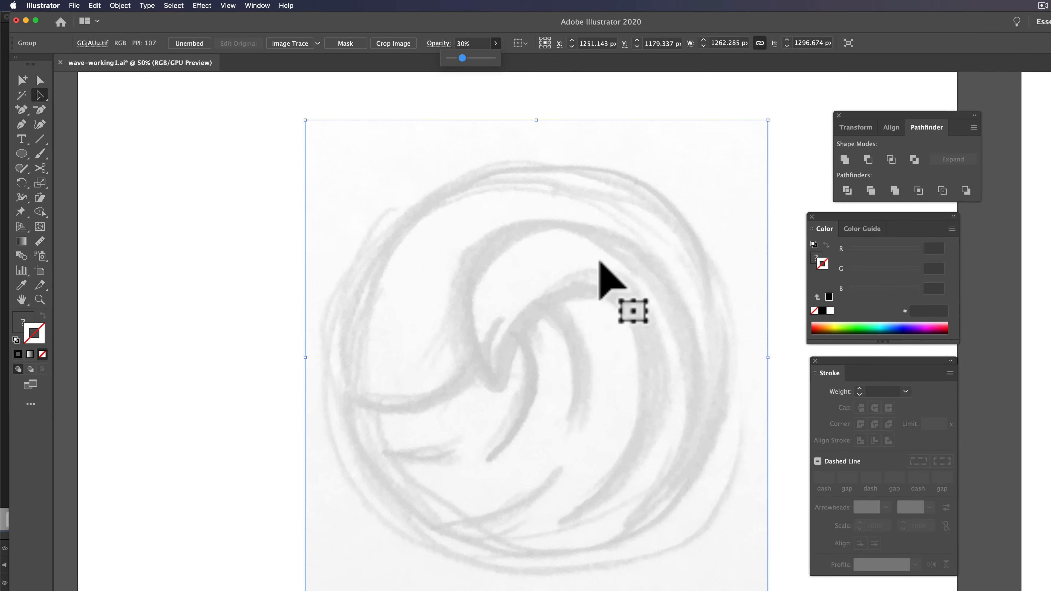
{"action": "left_click", "coordinate": [610, 281]}
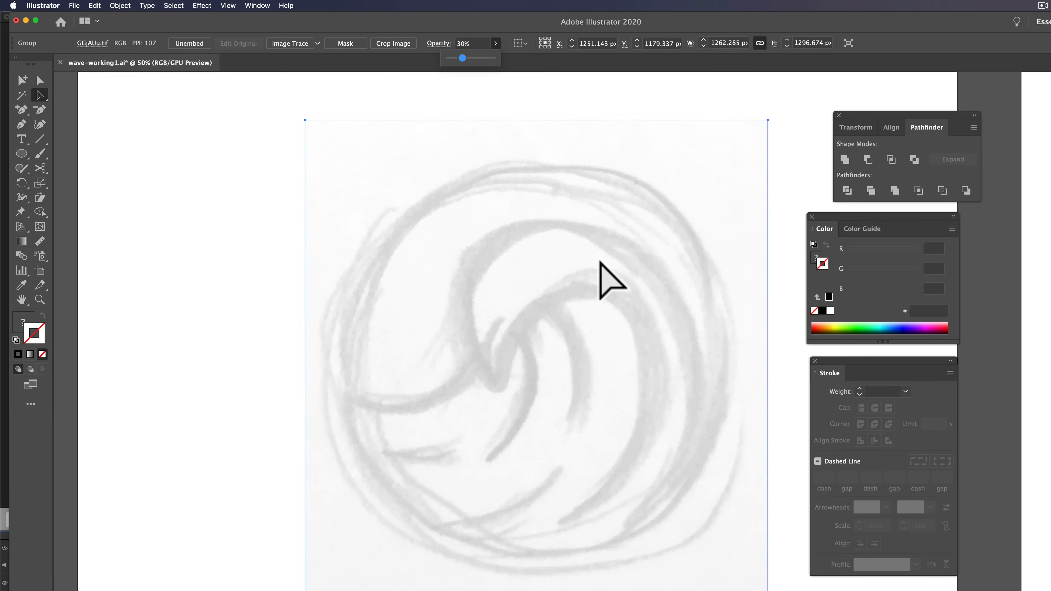
{"action": "left_click", "coordinate": [617, 235]}
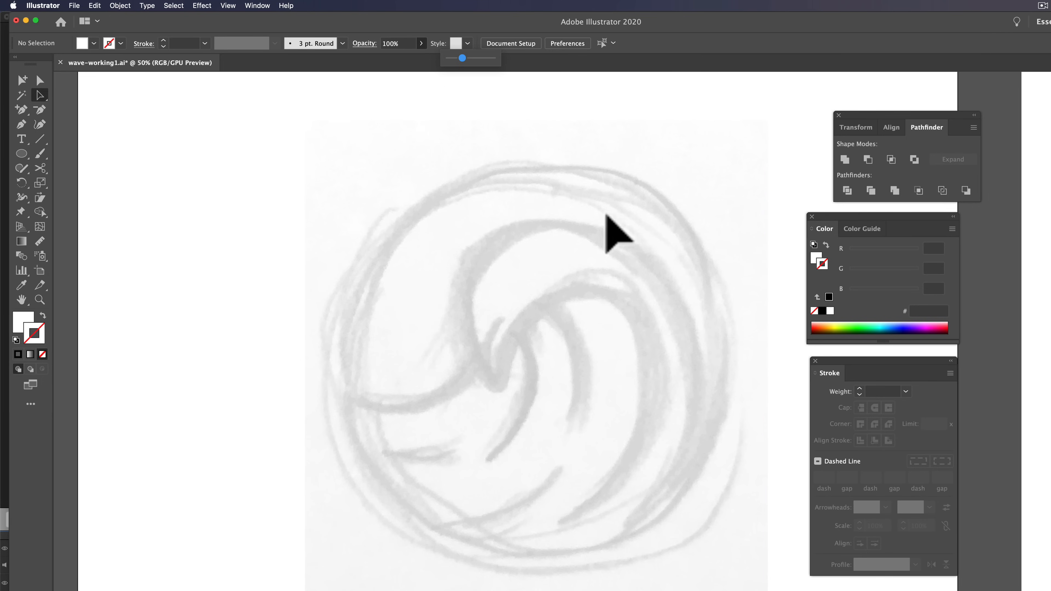
{"action": "mouse_move", "coordinate": [322, 406]}
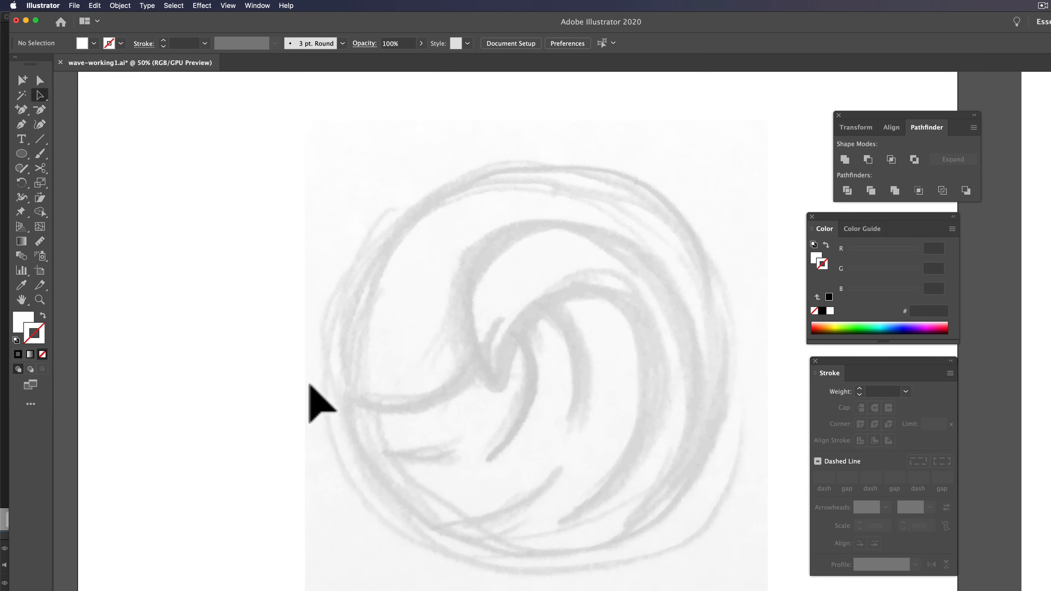
{"action": "mouse_move", "coordinate": [30, 295]}
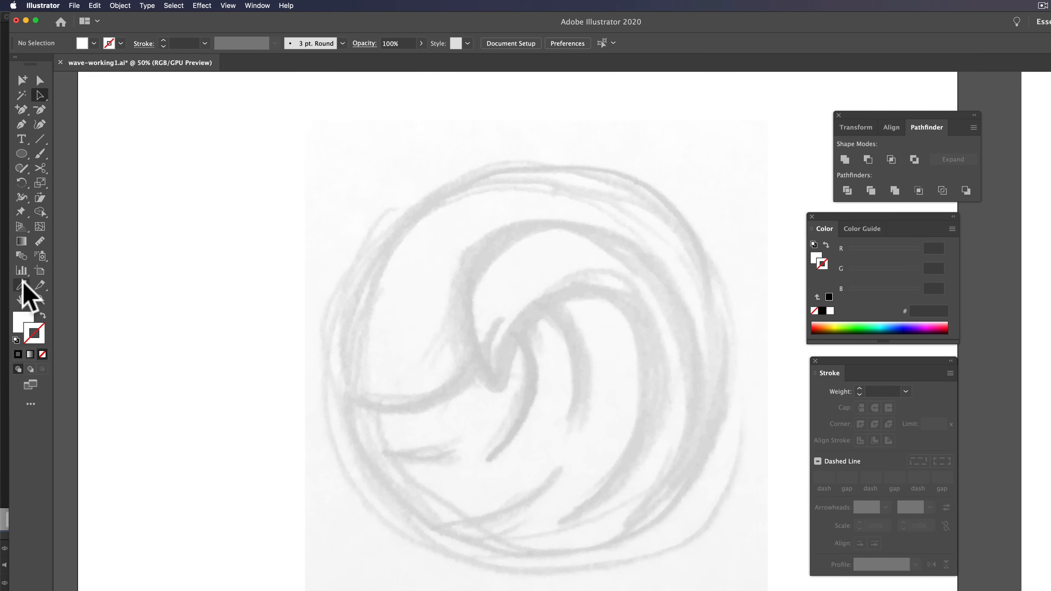
Draw an unfilled black circle over the sketch's outer ring with a 40 pt stroke
{"action": "left_click", "coordinate": [42, 354]}
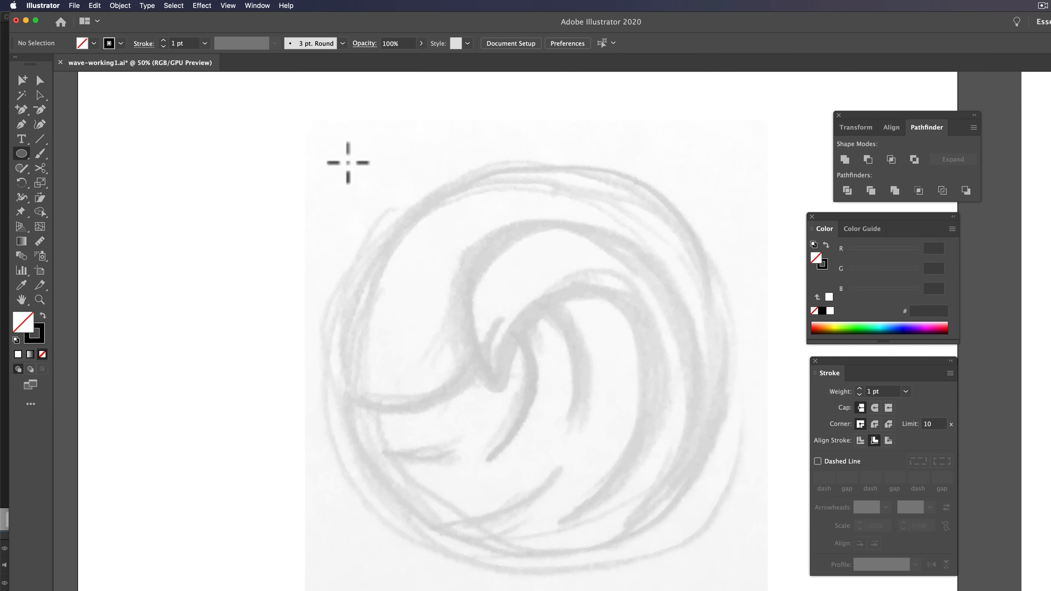
{"action": "mouse_move", "coordinate": [355, 186]}
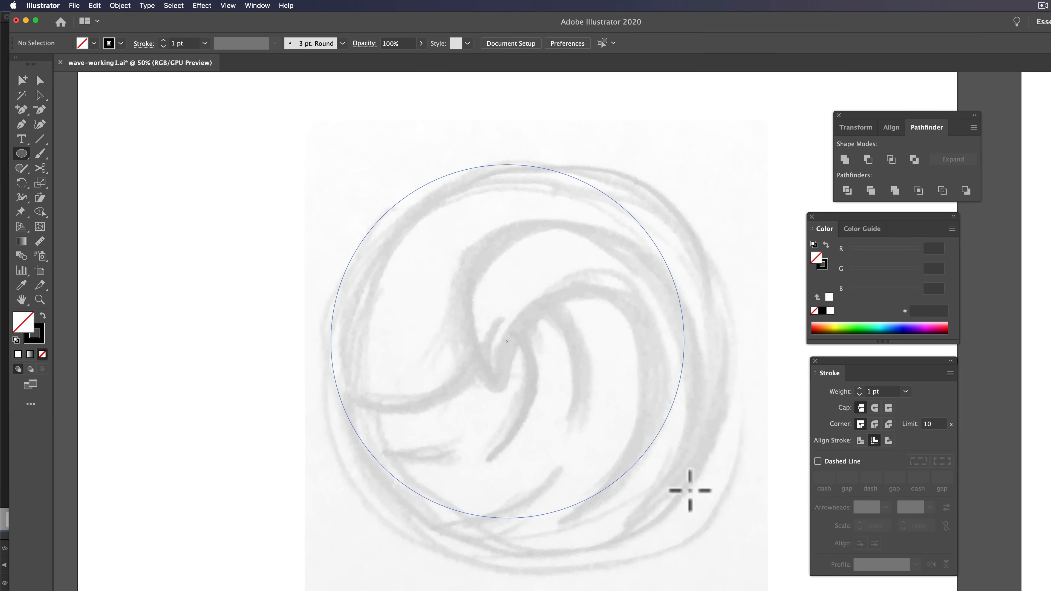
{"action": "left_click", "coordinate": [905, 390]}
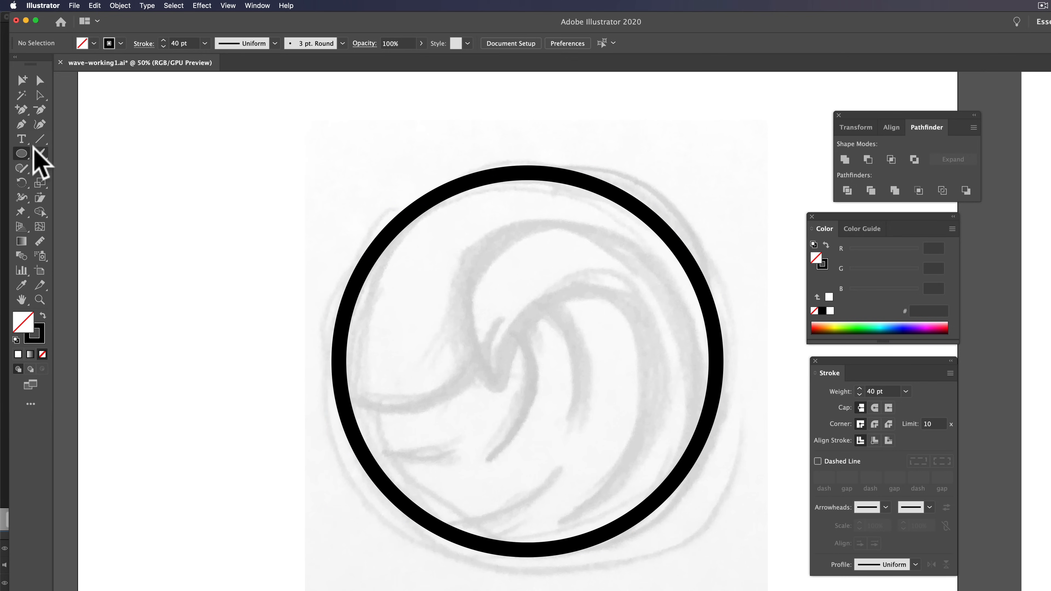
{"action": "mouse_move", "coordinate": [21, 124]}
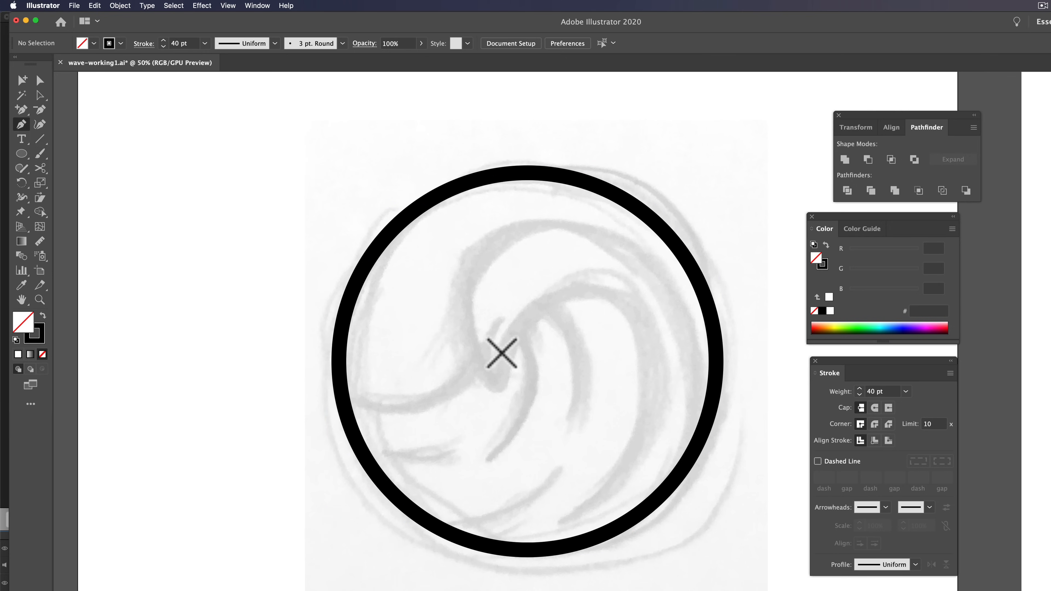
{"action": "mouse_move", "coordinate": [624, 481]}
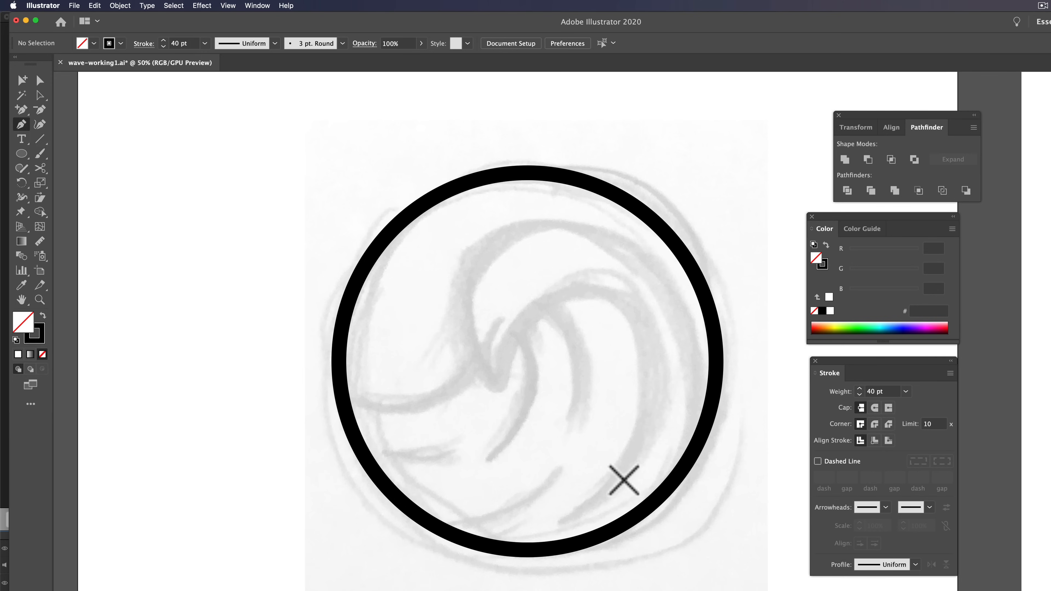
{"action": "mouse_move", "coordinate": [501, 388]}
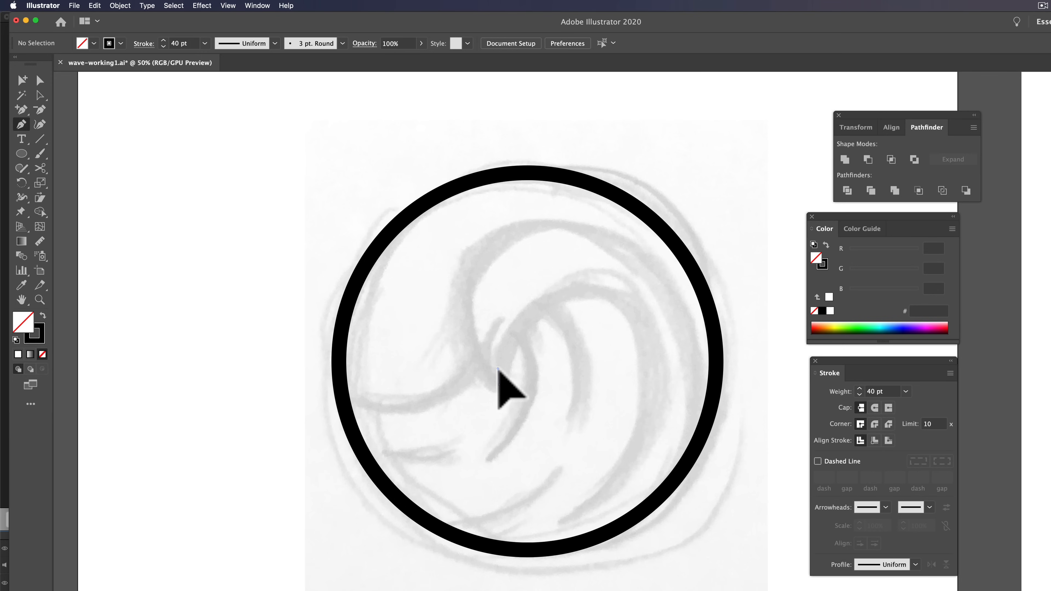
Trace the first inner wave curl from the centre with a thick black Pen stroke
{"action": "left_click", "coordinate": [583, 292]}
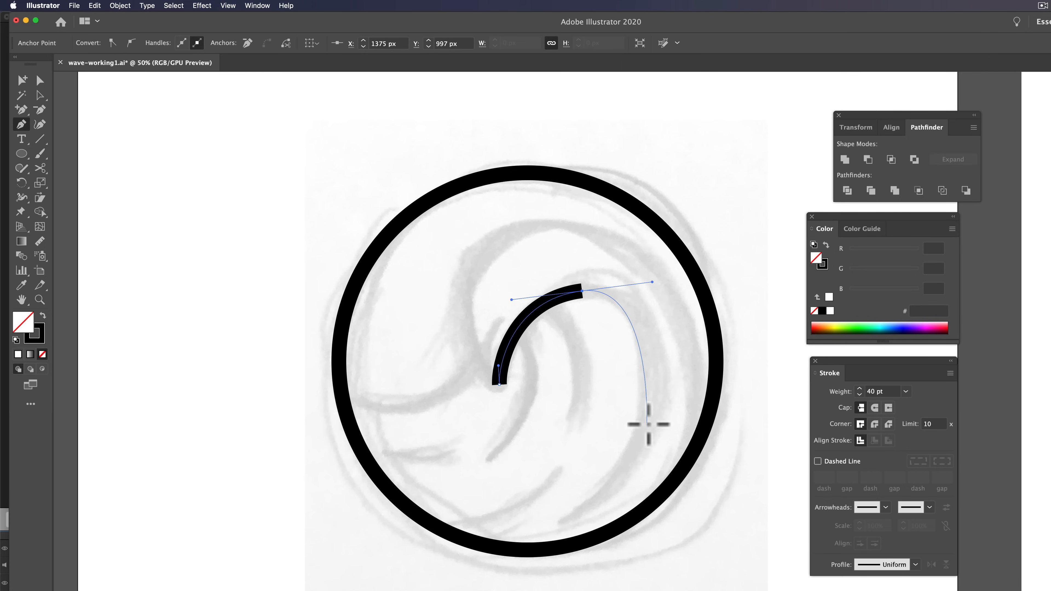
{"action": "mouse_move", "coordinate": [649, 429]}
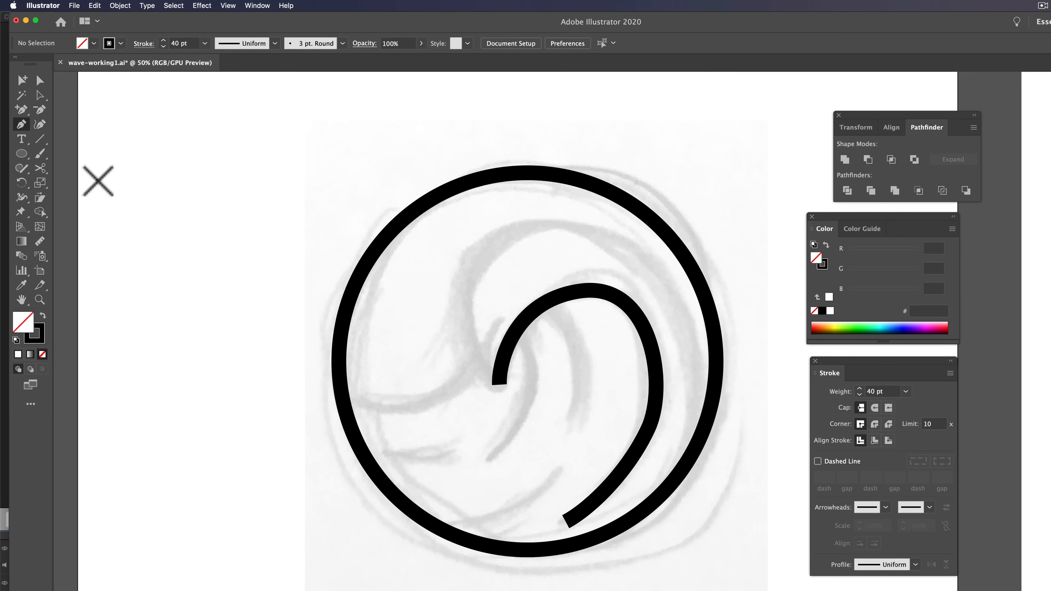
{"action": "mouse_move", "coordinate": [614, 305]}
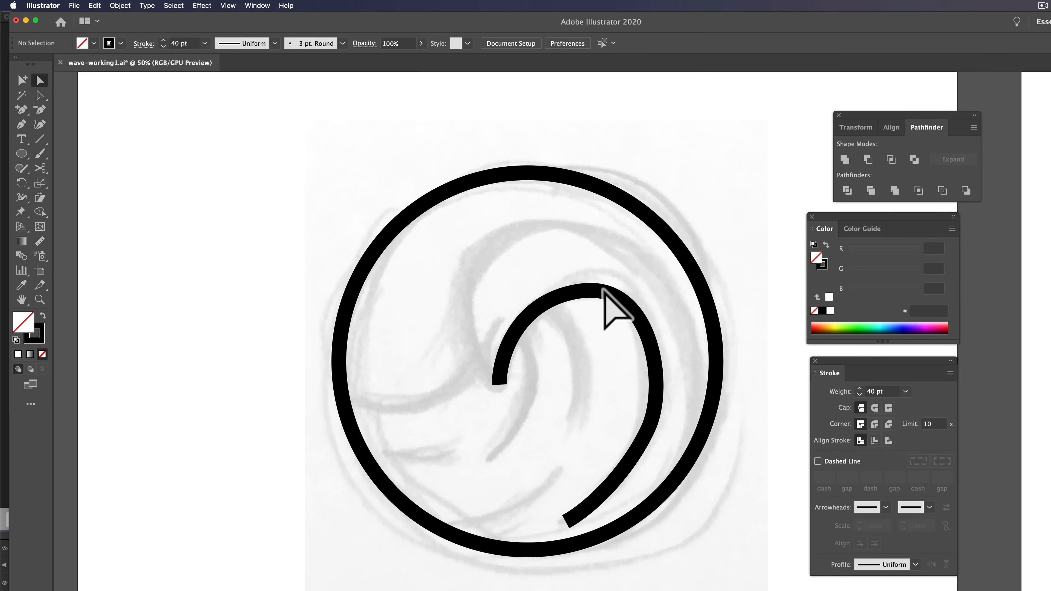
{"action": "left_click", "coordinate": [581, 291]}
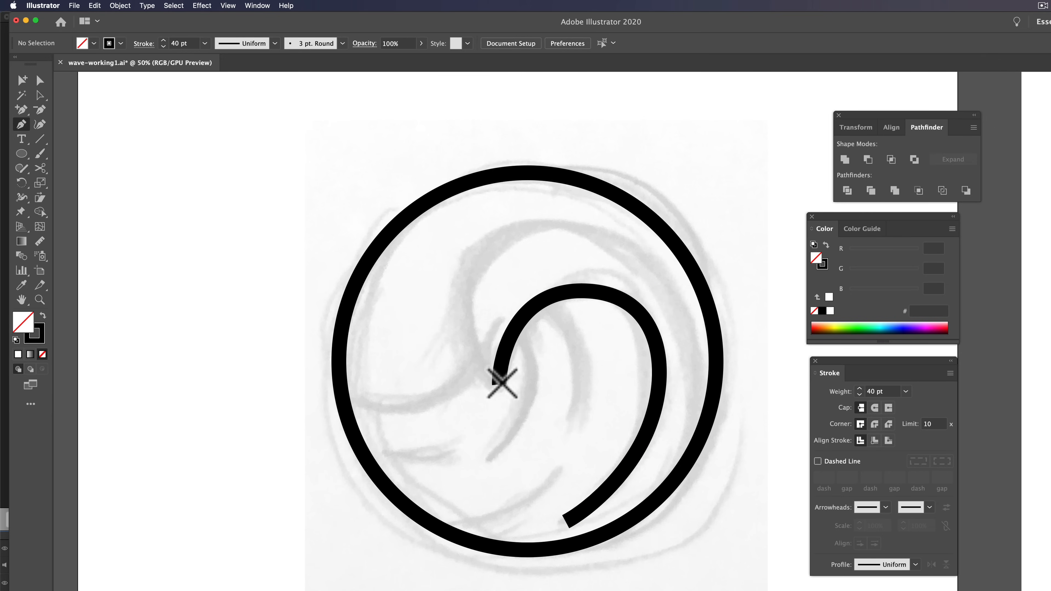
Draw the second wave curve from the first curve's inner end and reshape its tip and ring junction
{"action": "left_click", "coordinate": [499, 382]}
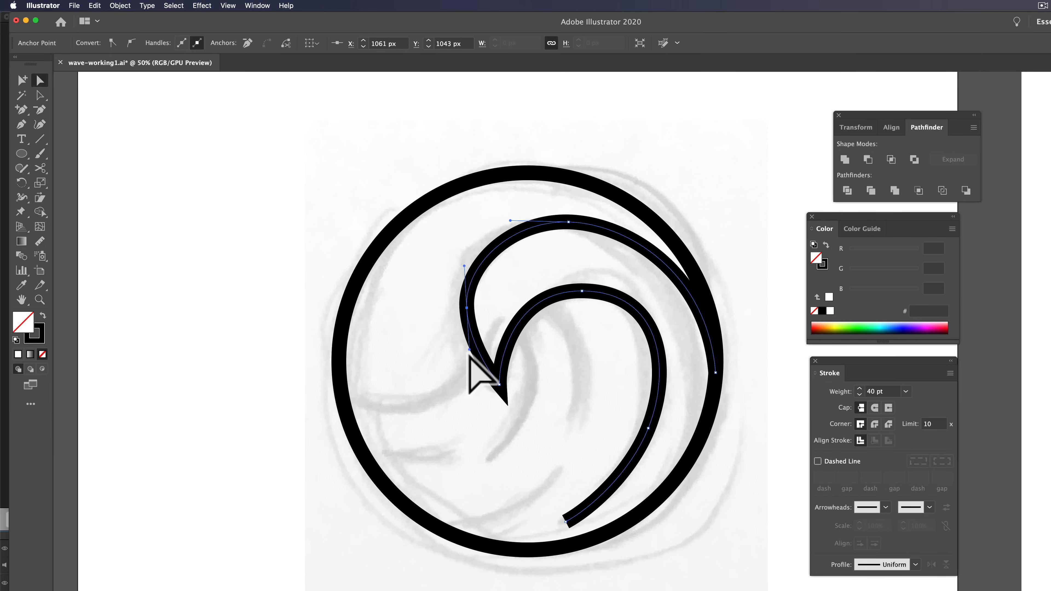
{"action": "left_click", "coordinate": [648, 328]}
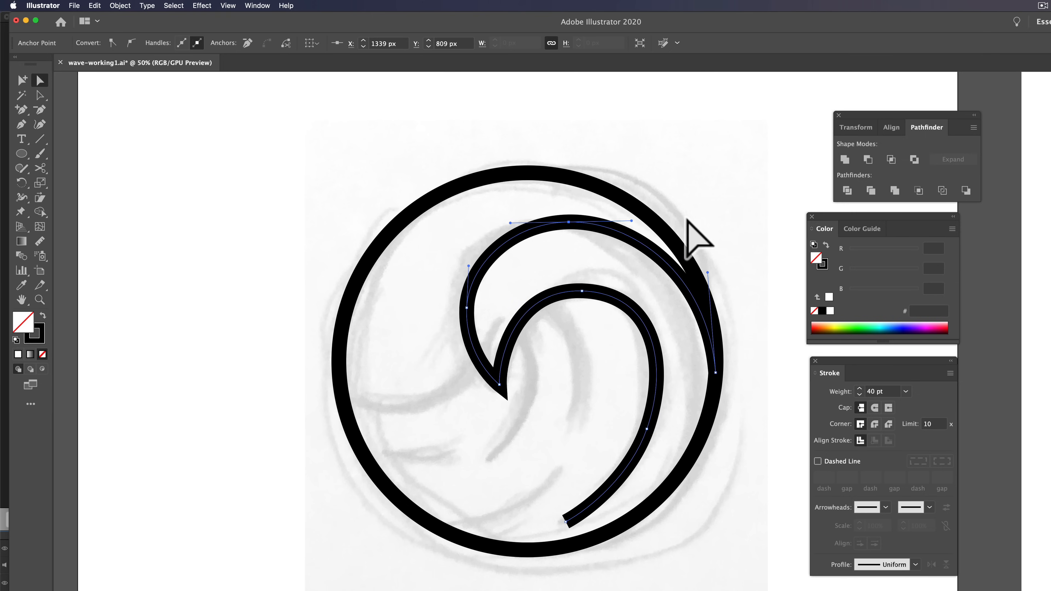
{"action": "left_click", "coordinate": [594, 356]}
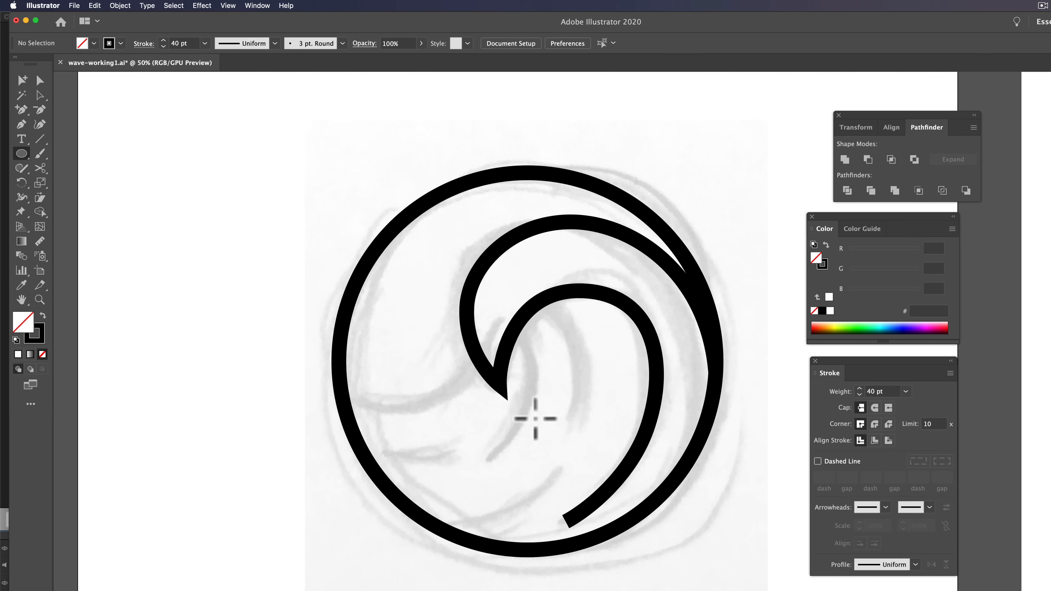
{"action": "mouse_move", "coordinate": [492, 377]}
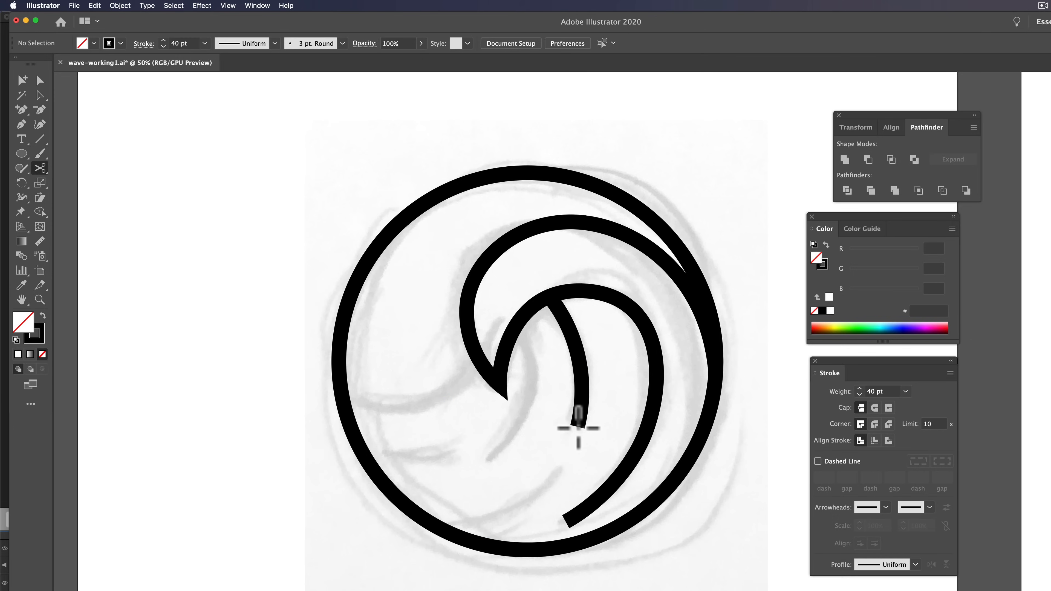
{"action": "mouse_move", "coordinate": [293, 263]}
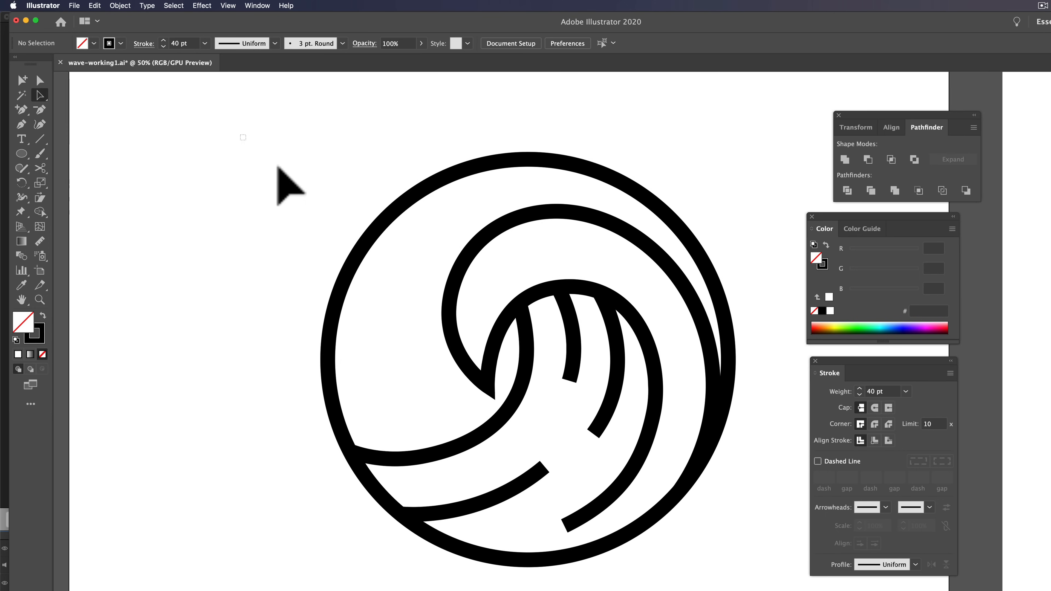
Expand all logo paths' fill and stroke into solid black filled shapes
{"action": "left_click", "coordinate": [610, 278]}
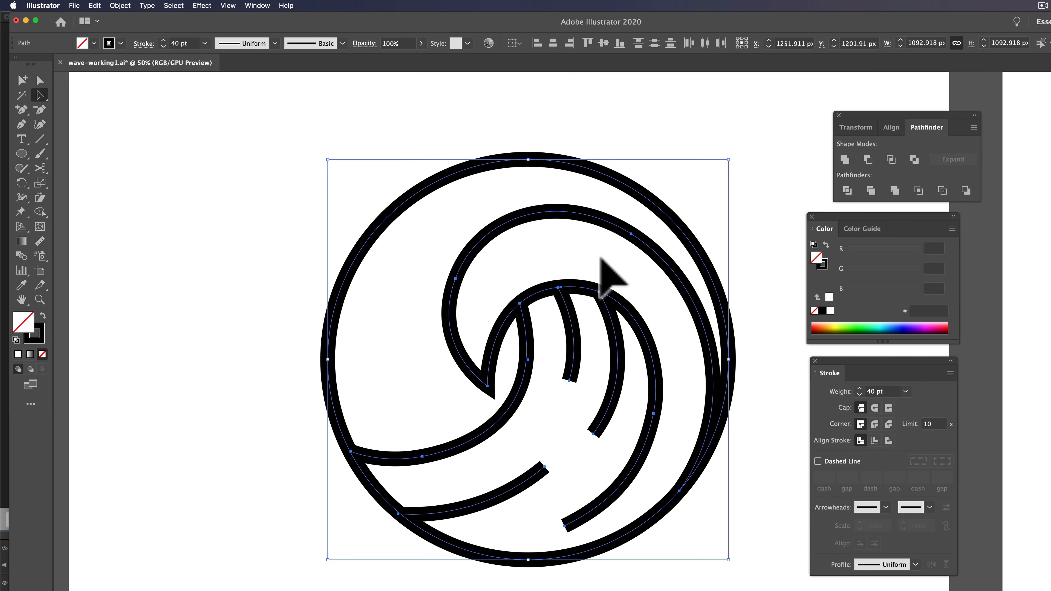
{"action": "mouse_move", "coordinate": [389, 141]}
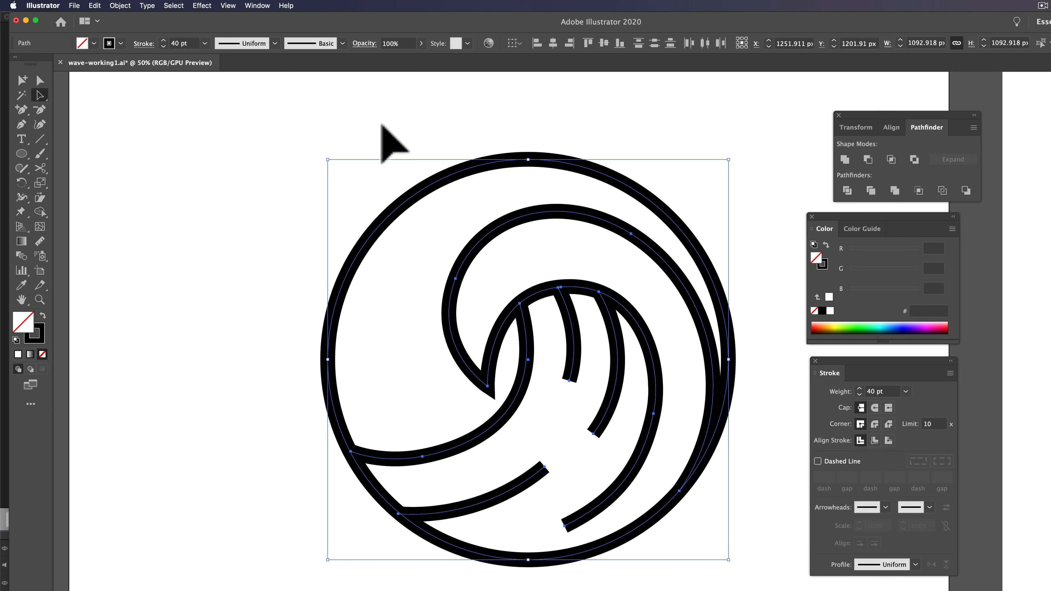
{"action": "left_click", "coordinate": [120, 6]}
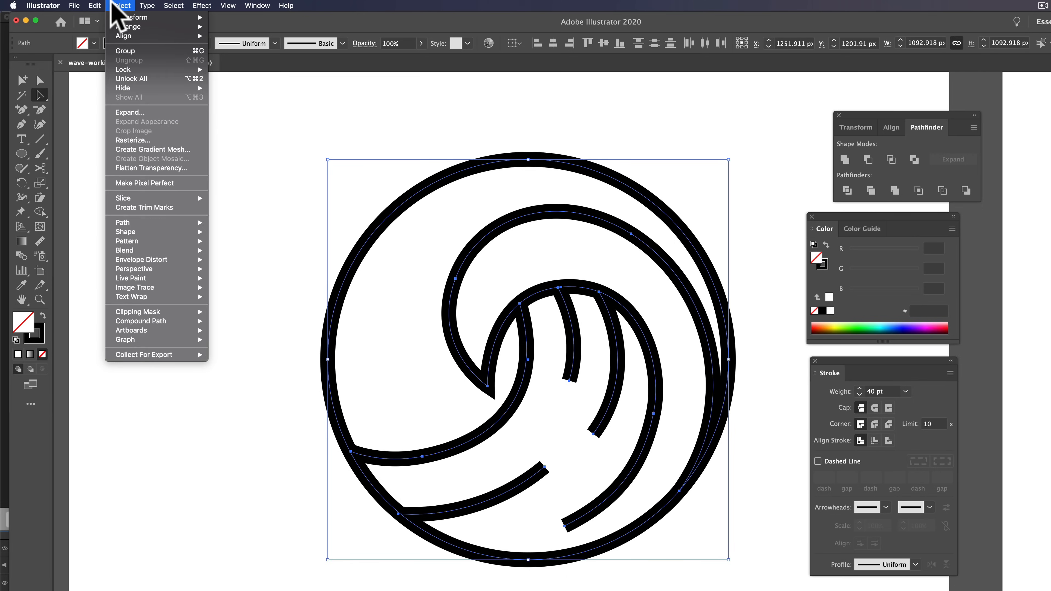
{"action": "left_click", "coordinate": [130, 112]}
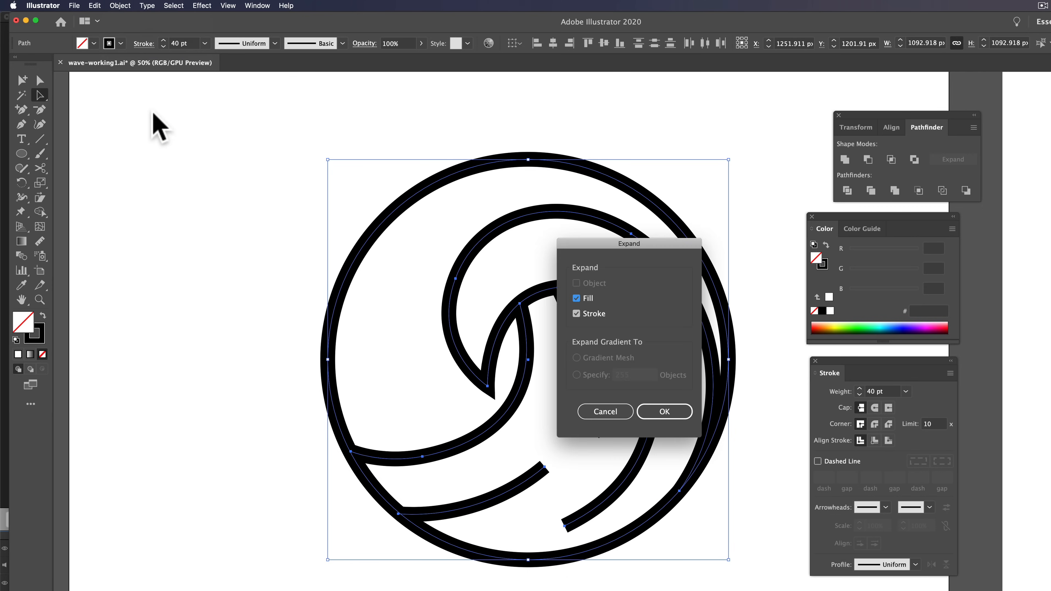
{"action": "left_click", "coordinate": [663, 412]}
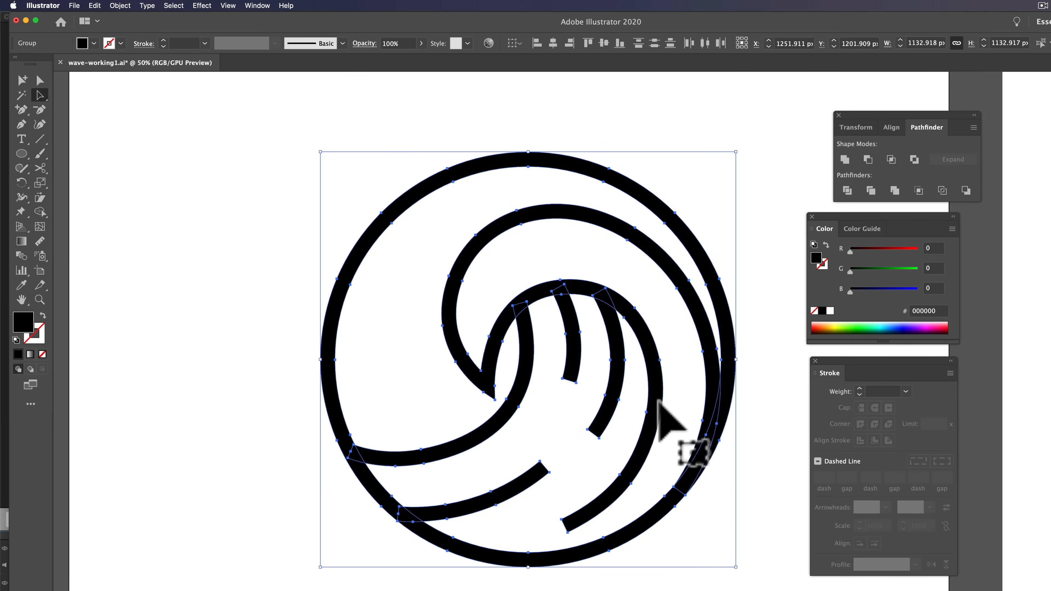
{"action": "mouse_move", "coordinate": [629, 394]}
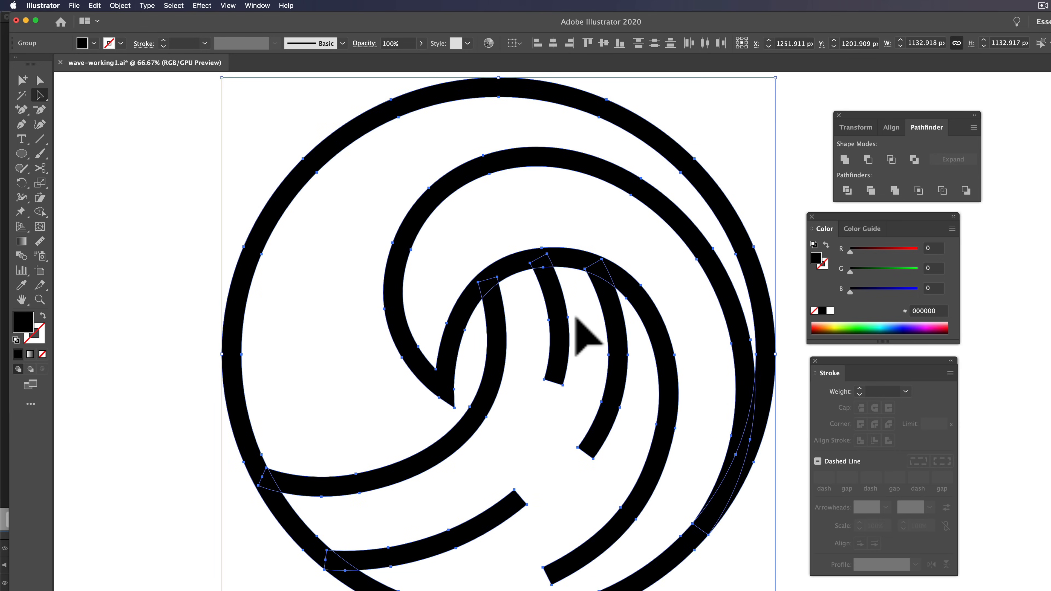
{"action": "mouse_move", "coordinate": [134, 181]}
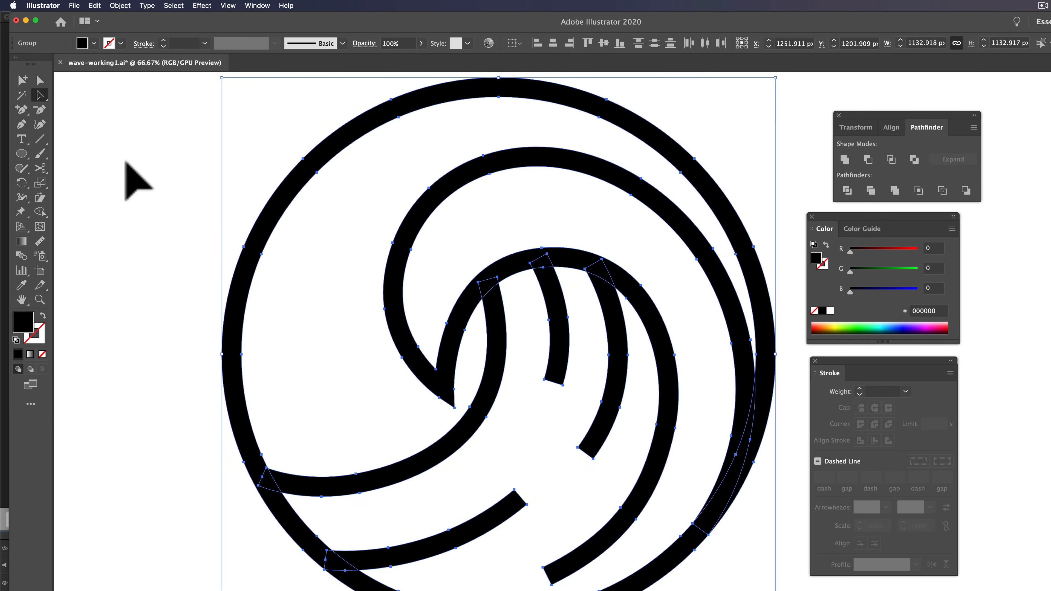
{"action": "mouse_move", "coordinate": [657, 392]}
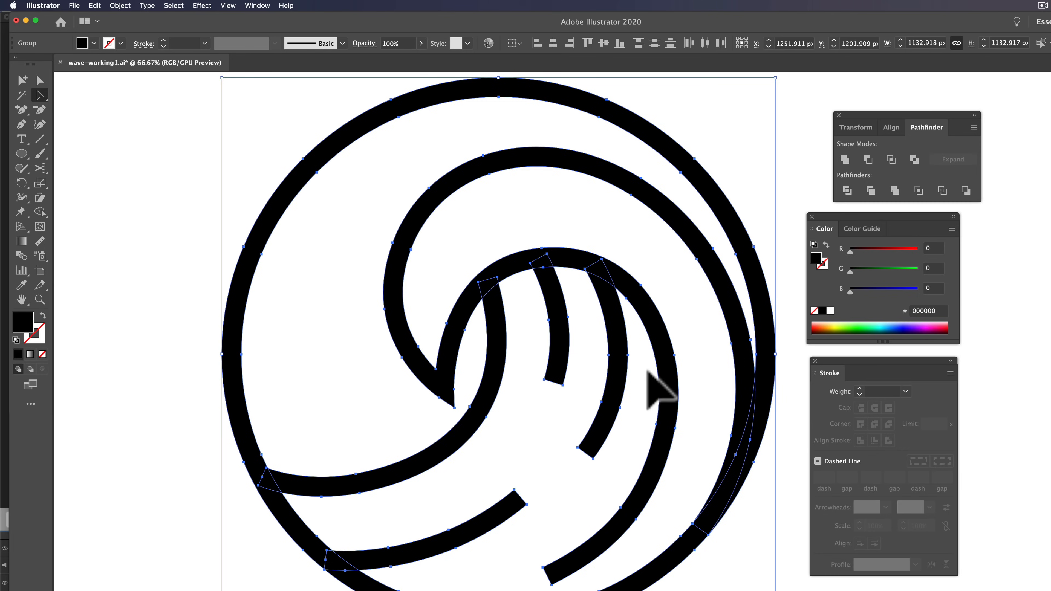
{"action": "mouse_move", "coordinate": [677, 343]}
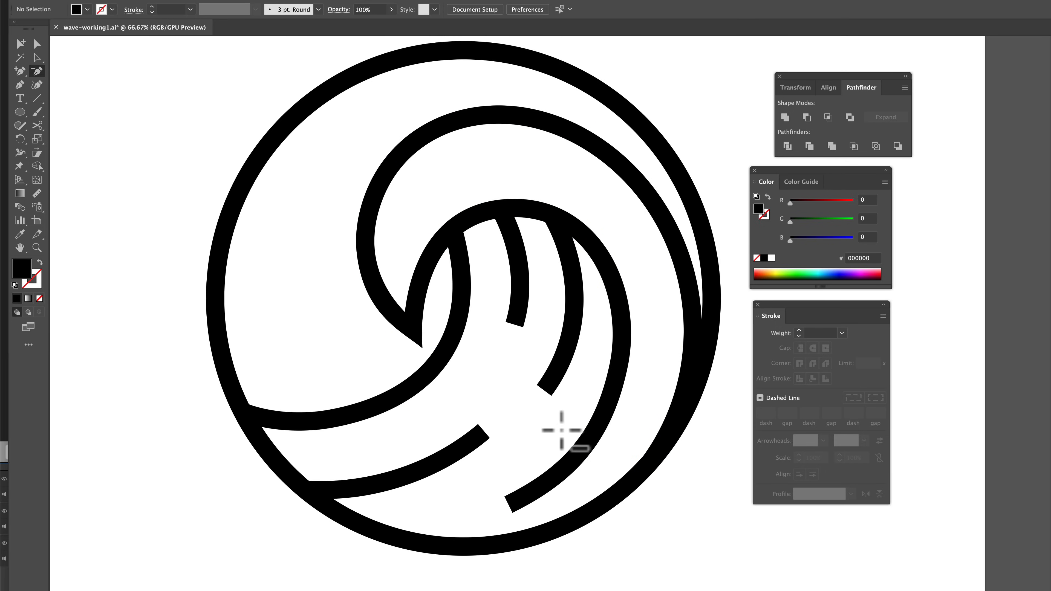
{"action": "mouse_move", "coordinate": [523, 200]}
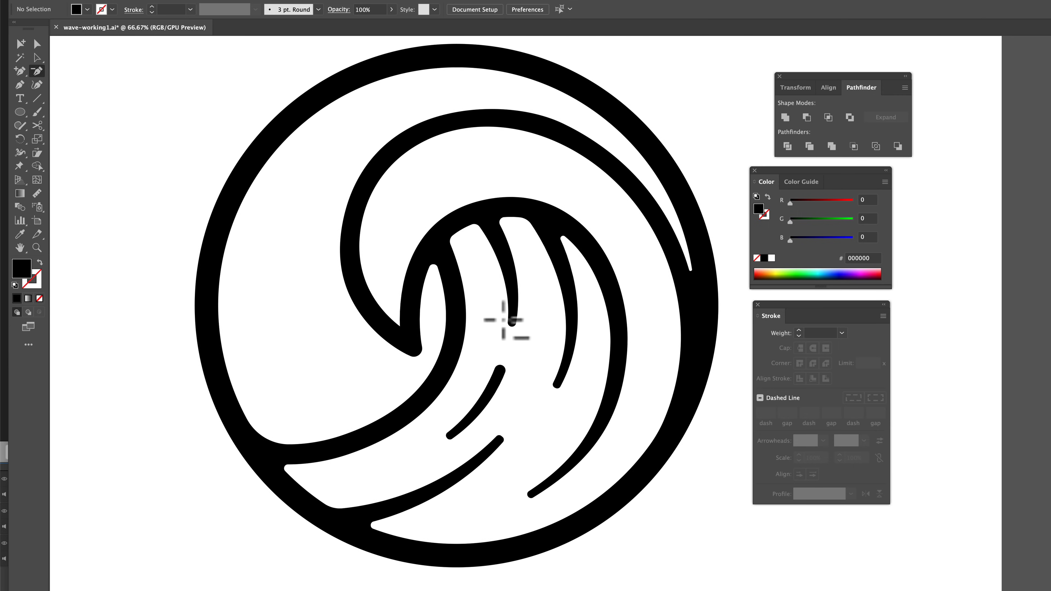
{"action": "mouse_move", "coordinate": [543, 231]}
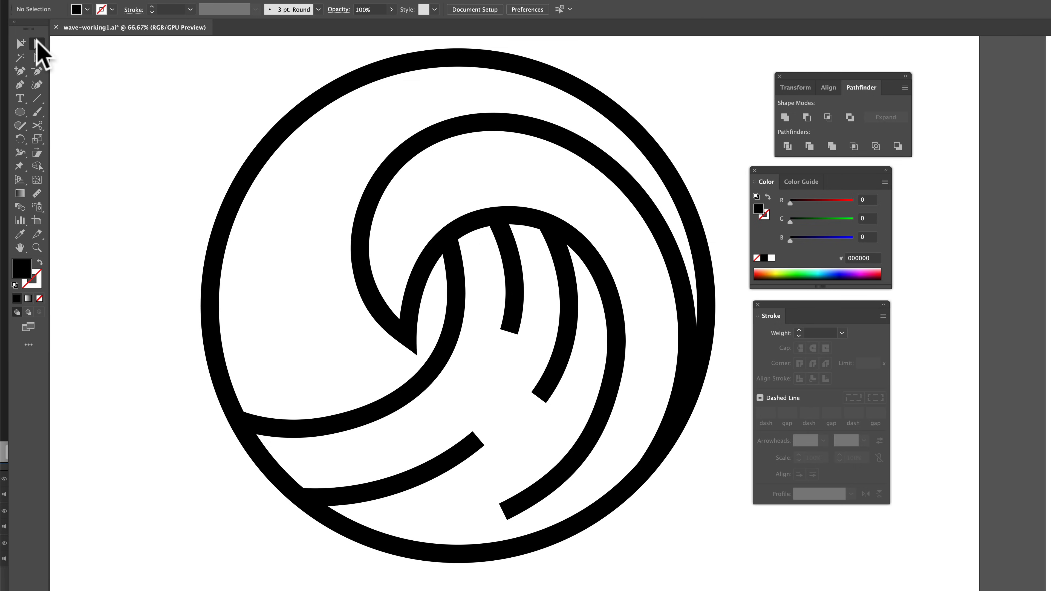
{"action": "mouse_move", "coordinate": [546, 373]}
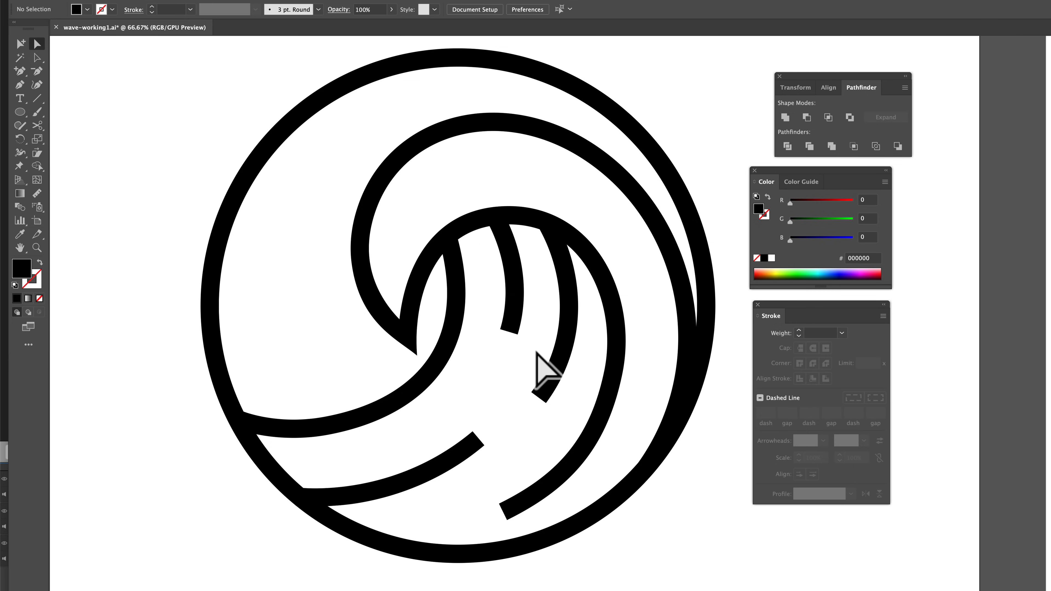
Move the anchor points at the middle strand's tip and lower curve's left end inward to taper them
{"action": "left_click", "coordinate": [511, 332]}
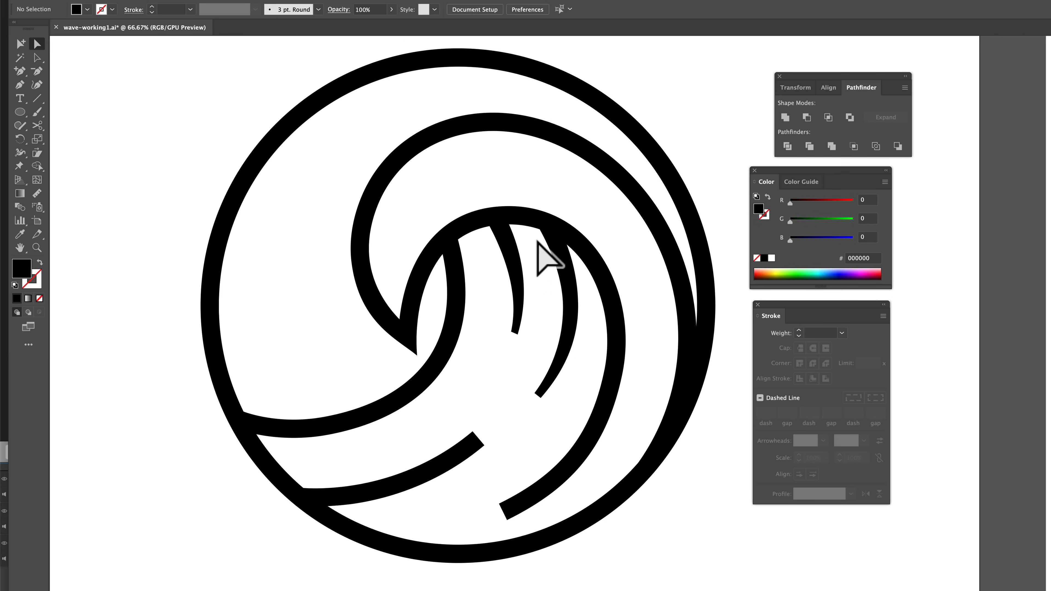
{"action": "mouse_move", "coordinate": [508, 266]}
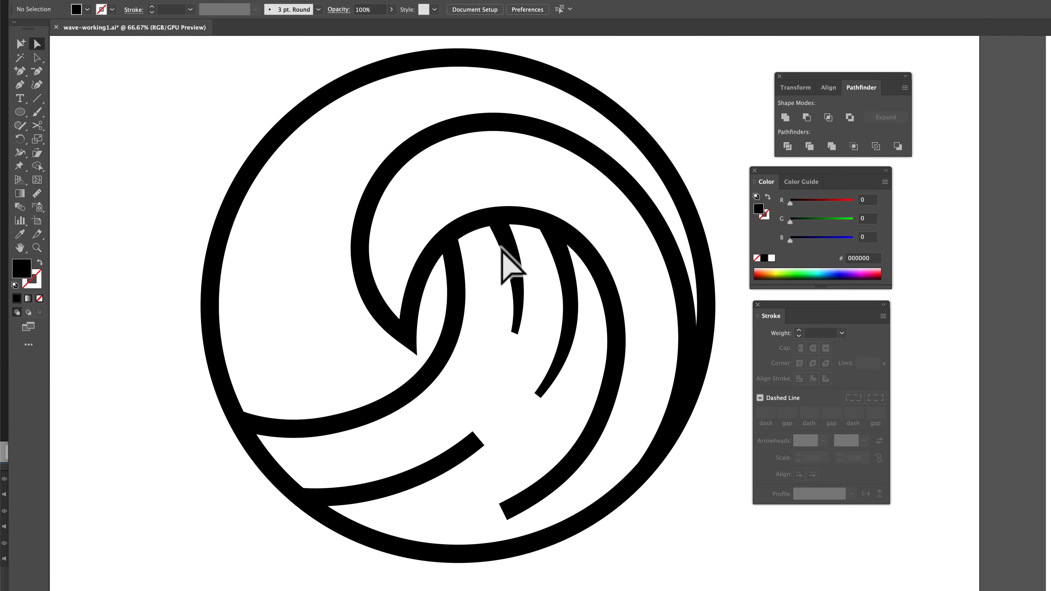
{"action": "left_click", "coordinate": [511, 261]}
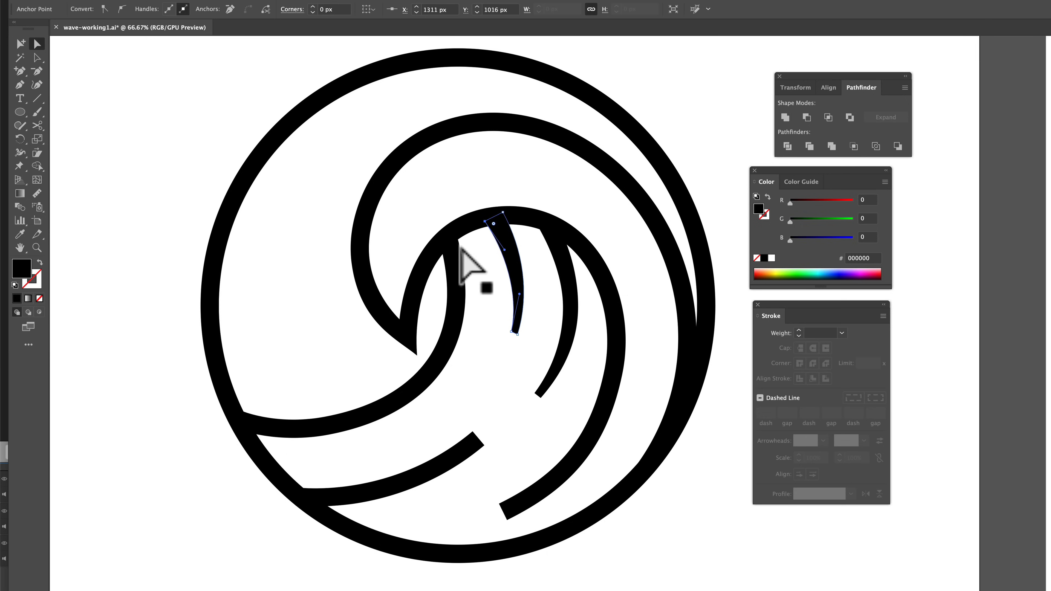
{"action": "mouse_move", "coordinate": [414, 168]}
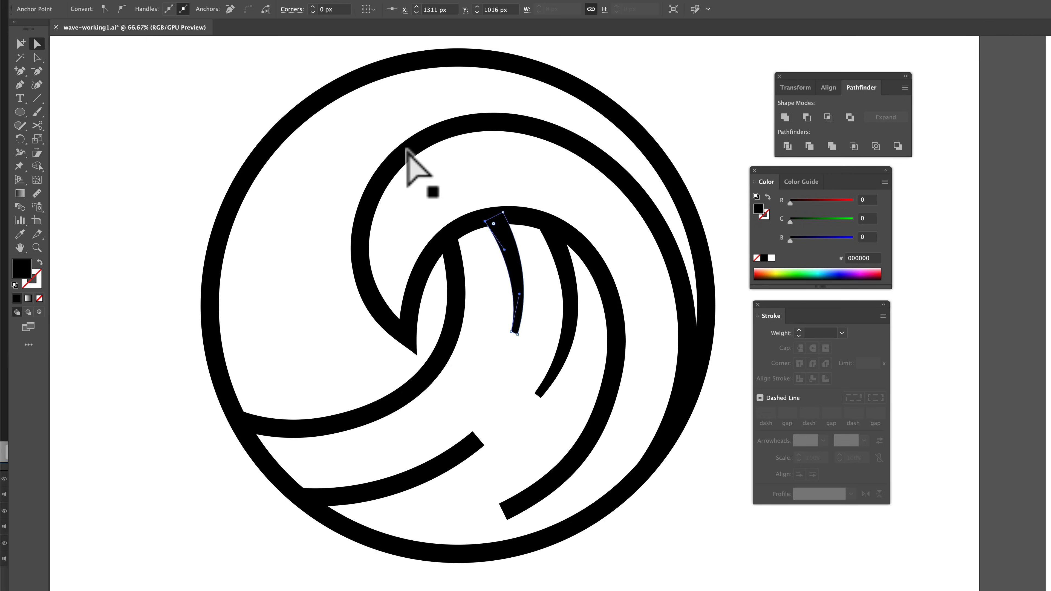
{"action": "mouse_move", "coordinate": [379, 144]}
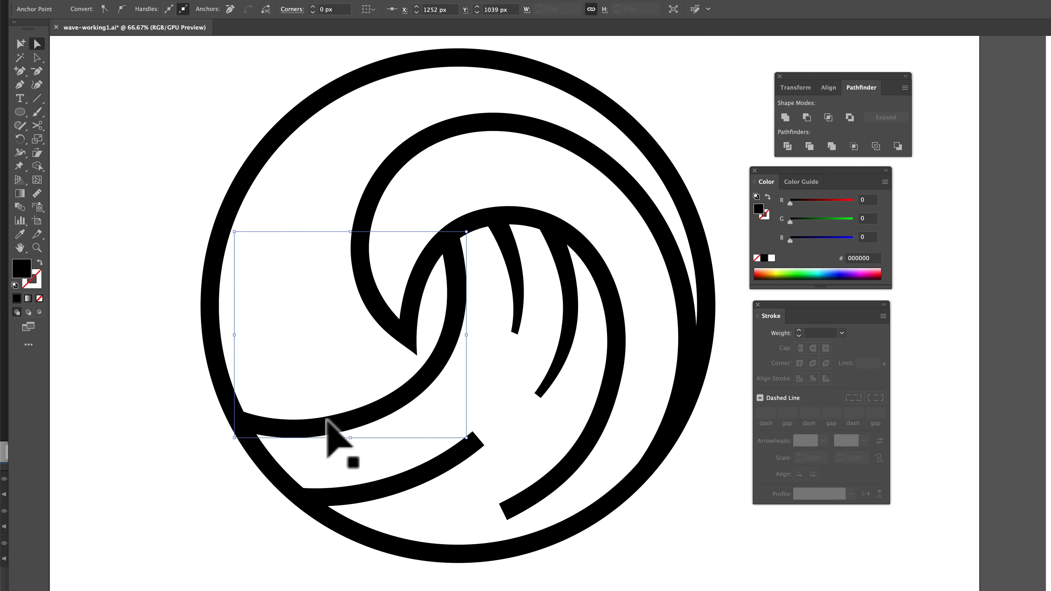
{"action": "left_click", "coordinate": [326, 421]}
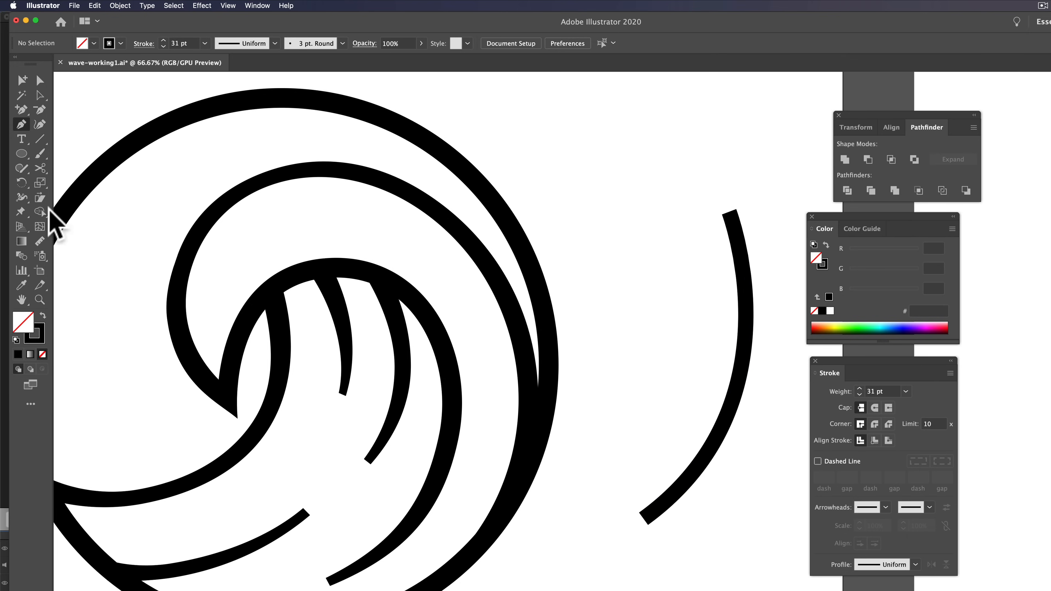
{"action": "mouse_move", "coordinate": [40, 215]}
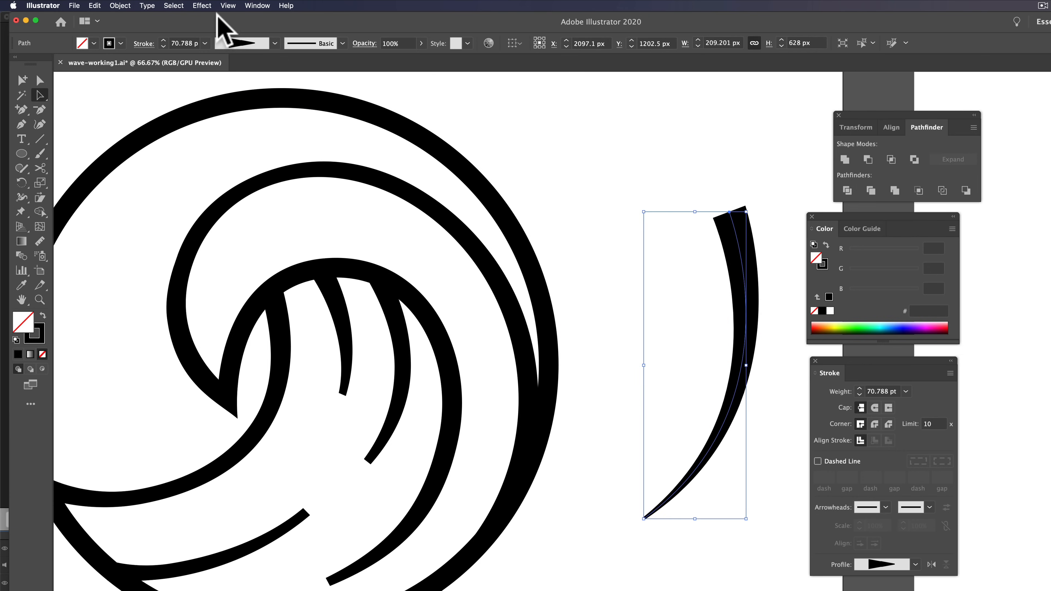
Expand the tapered side curve into a filled shape and fit the whole logo in view
{"action": "left_click", "coordinate": [120, 5]}
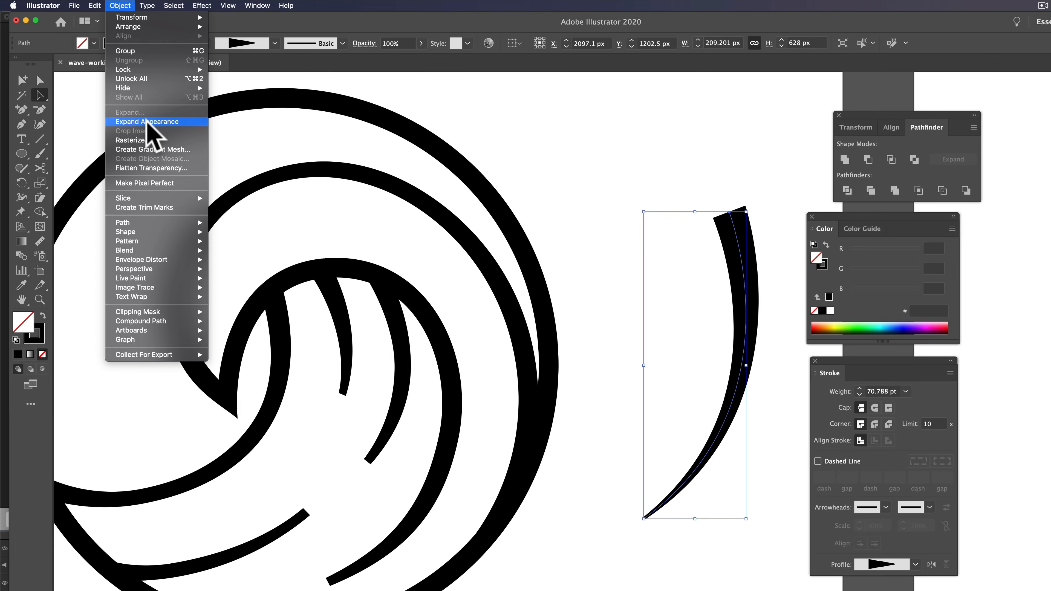
{"action": "left_click", "coordinate": [147, 121]}
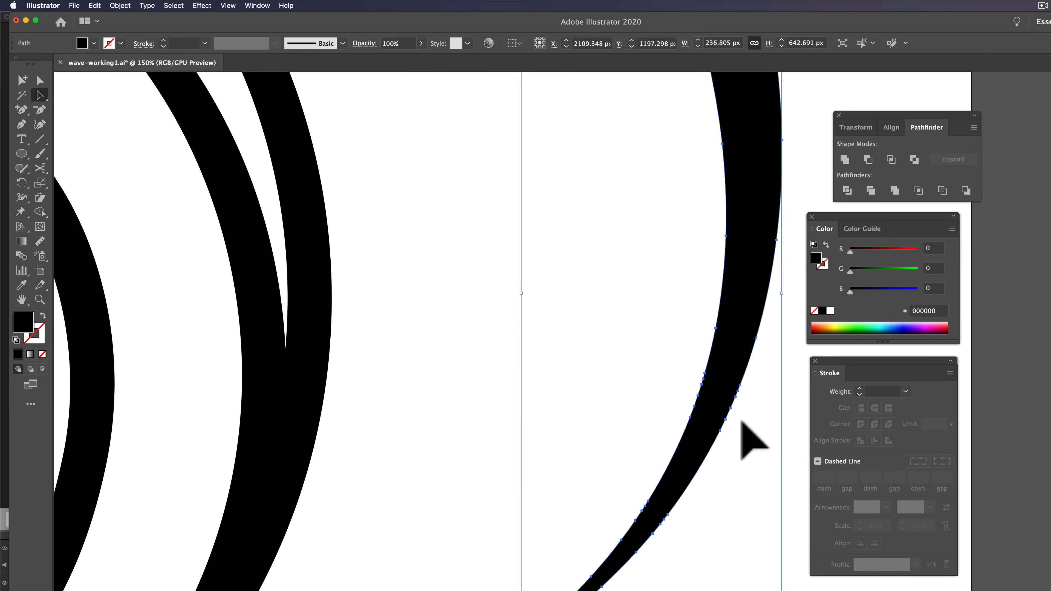
{"action": "mouse_move", "coordinate": [758, 429]}
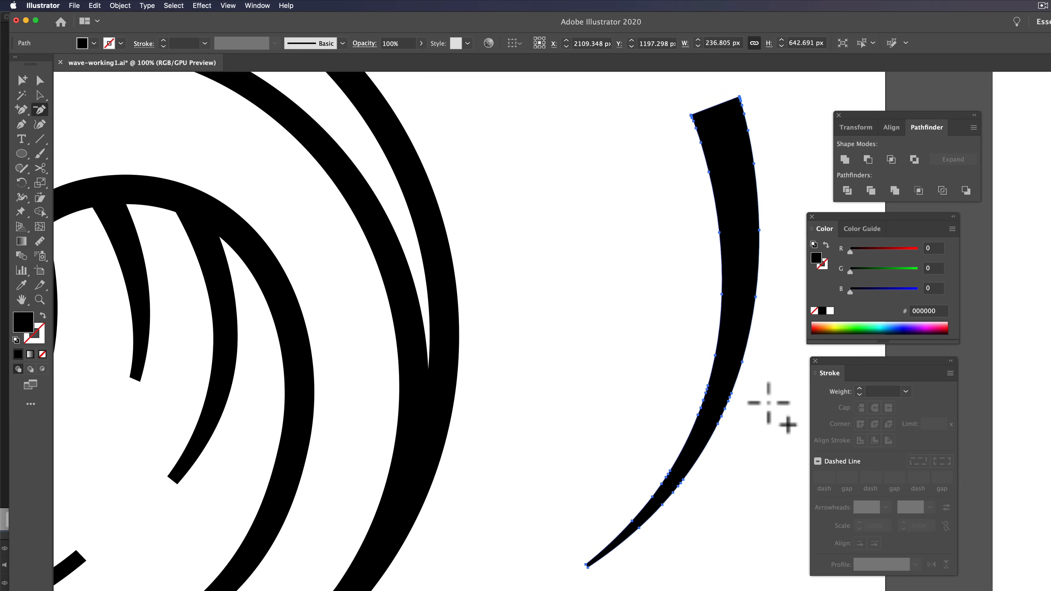
{"action": "mouse_move", "coordinate": [721, 427]}
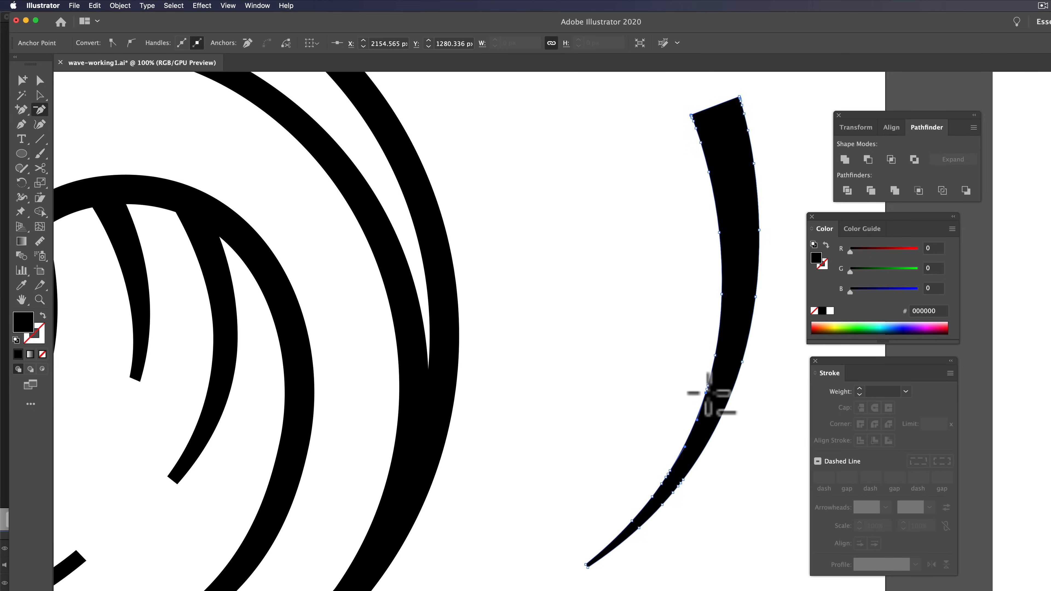
{"action": "key", "text": "Delete"}
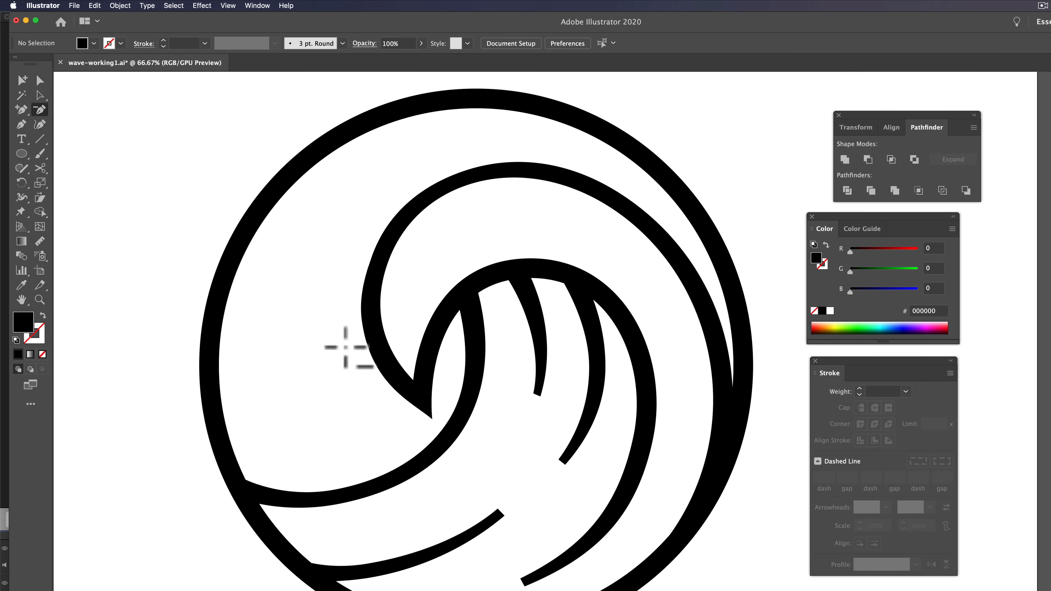
{"action": "mouse_move", "coordinate": [40, 95]}
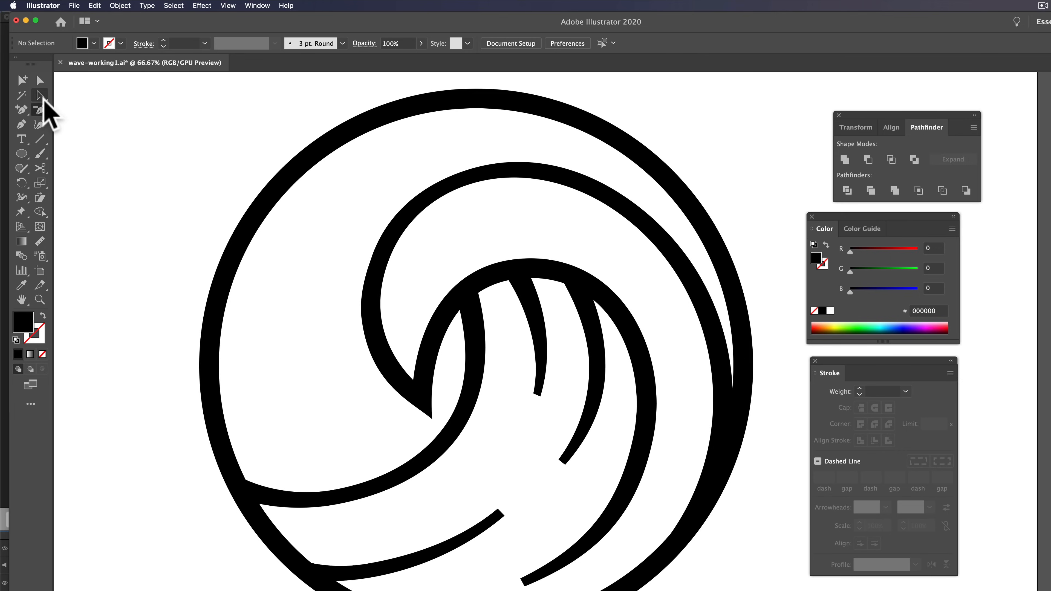
{"action": "mouse_move", "coordinate": [47, 107]}
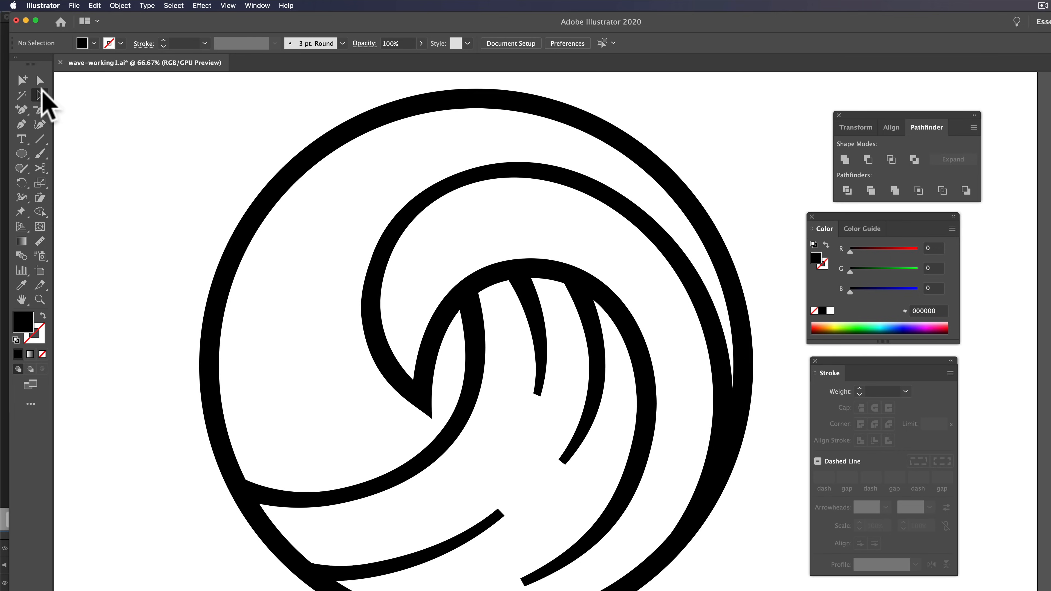
{"action": "mouse_move", "coordinate": [479, 316]}
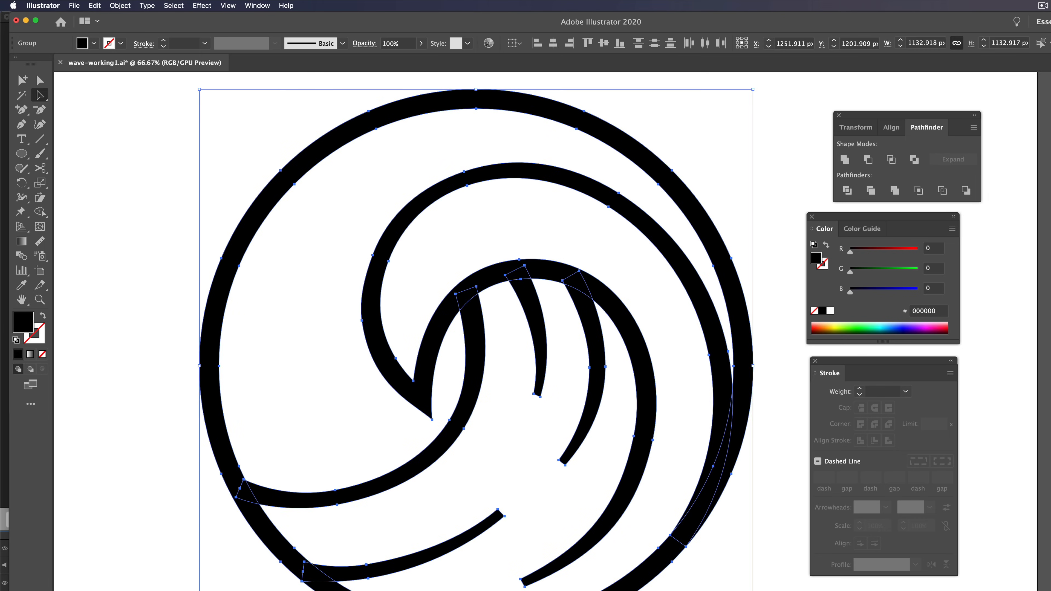
{"action": "mouse_move", "coordinate": [846, 159]}
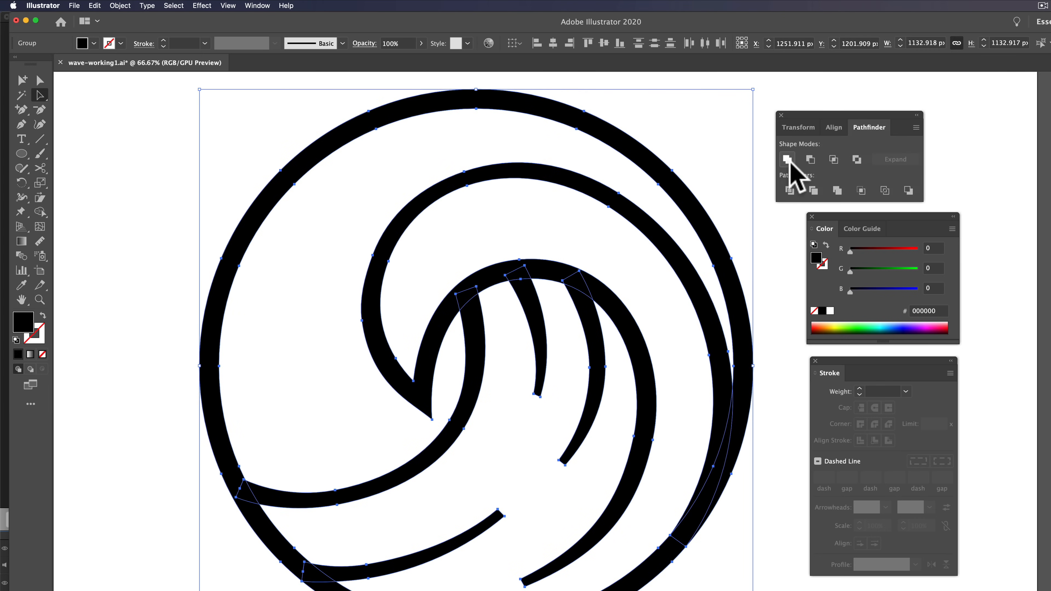
Unite the circle and all wave strands into one compound path with Pathfinder
{"action": "left_click", "coordinate": [788, 159]}
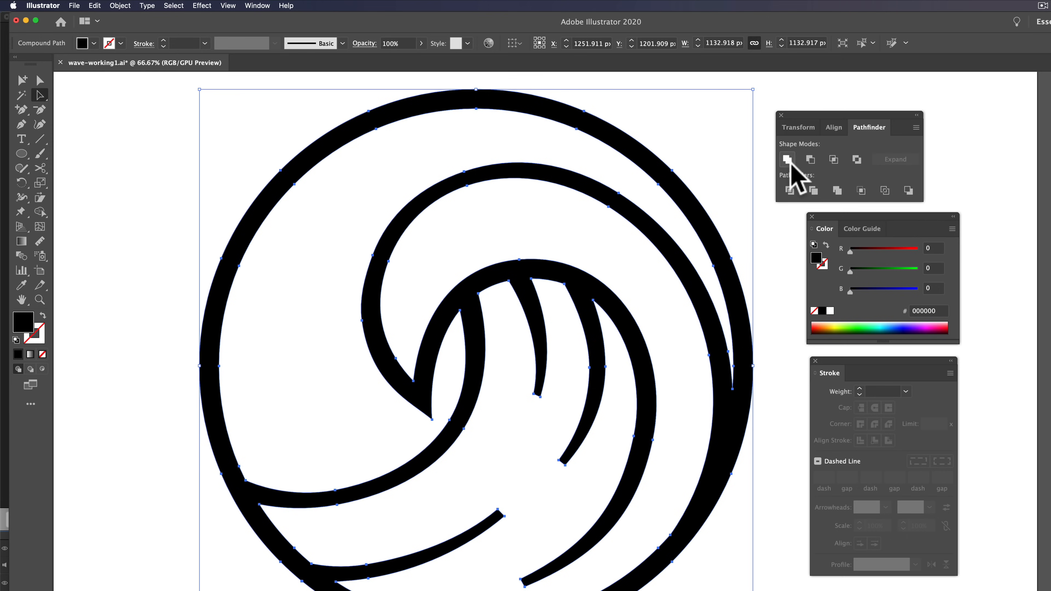
{"action": "mouse_move", "coordinate": [610, 252]}
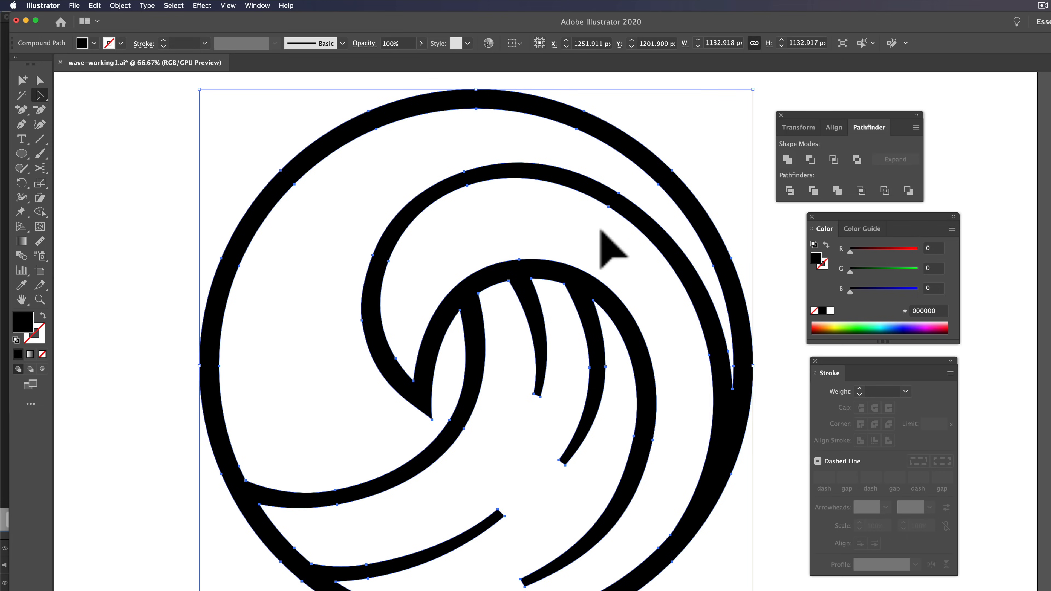
{"action": "mouse_move", "coordinate": [75, 121]}
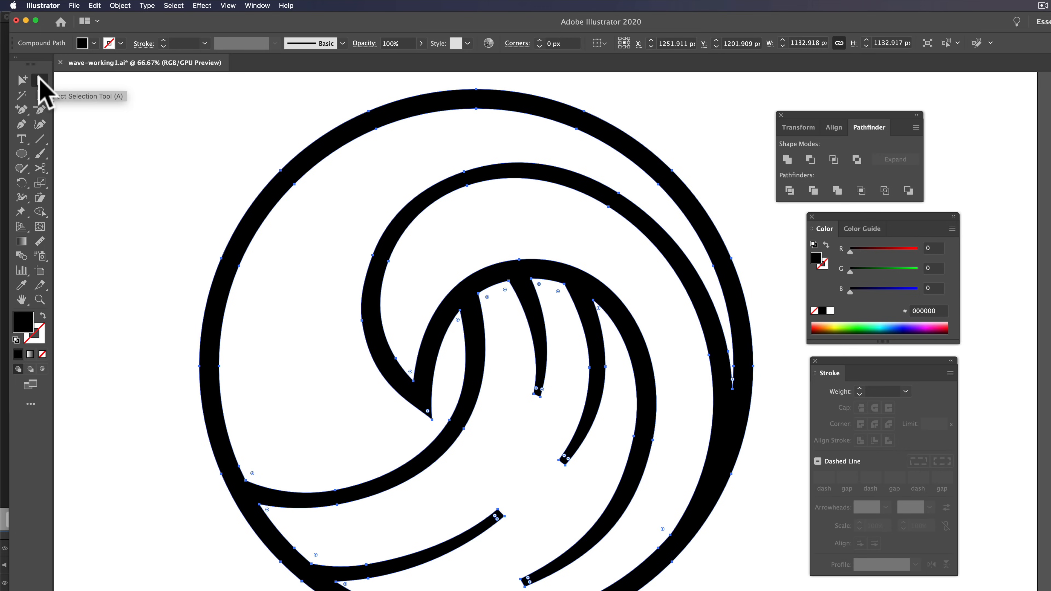
{"action": "mouse_move", "coordinate": [726, 411]}
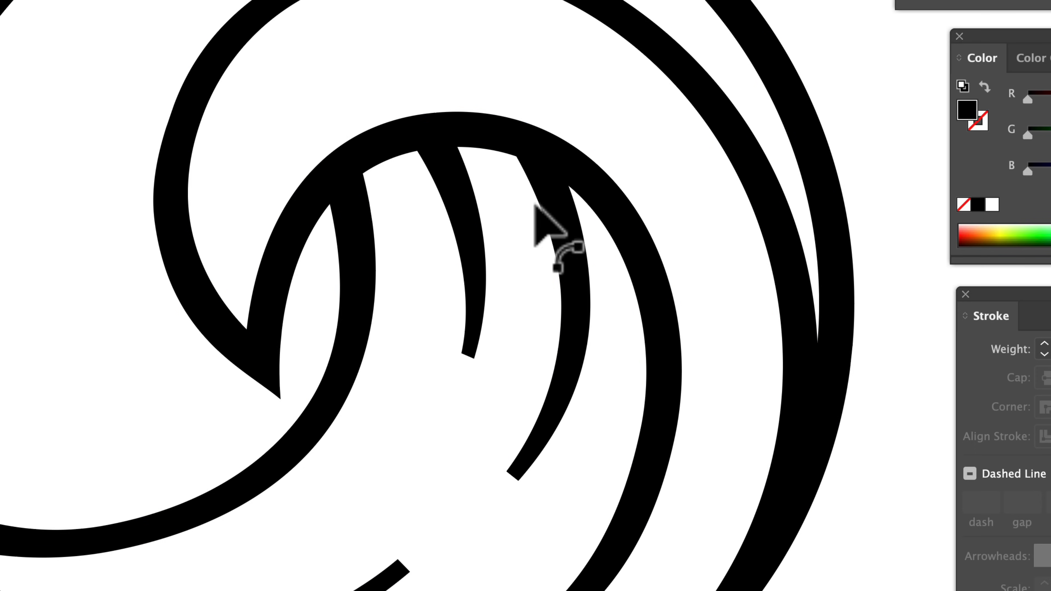
{"action": "left_click", "coordinate": [516, 158]}
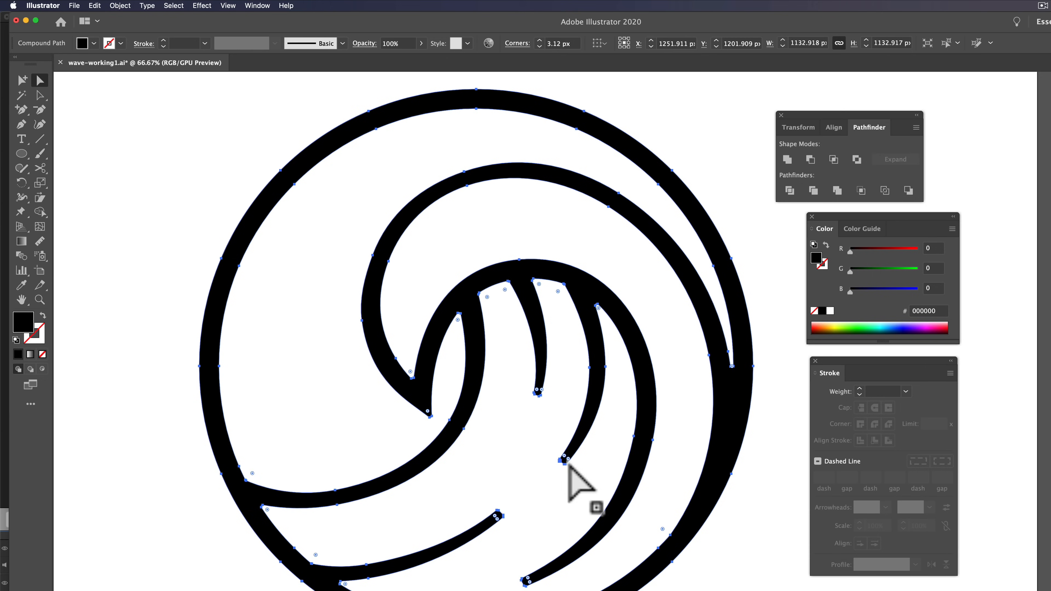
{"action": "mouse_move", "coordinate": [615, 335]}
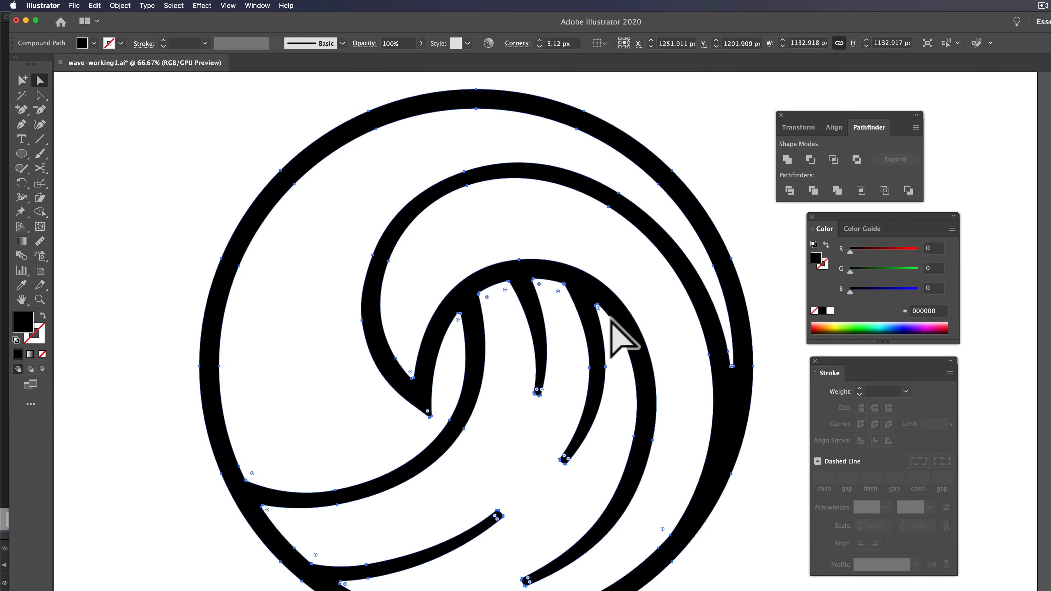
{"action": "mouse_move", "coordinate": [723, 402]}
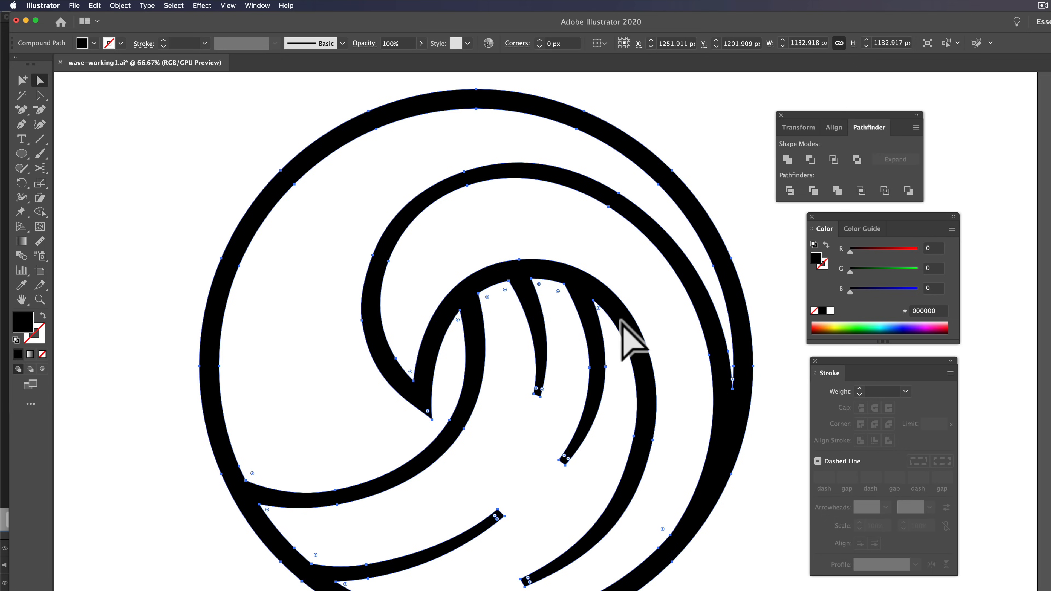
{"action": "mouse_move", "coordinate": [739, 400]}
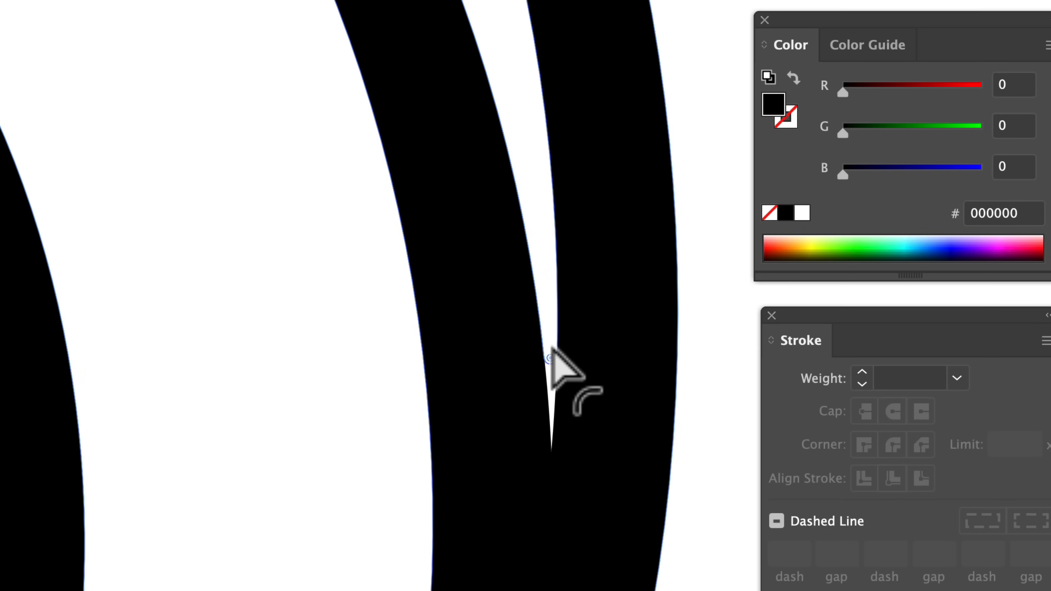
{"action": "mouse_move", "coordinate": [549, 315]}
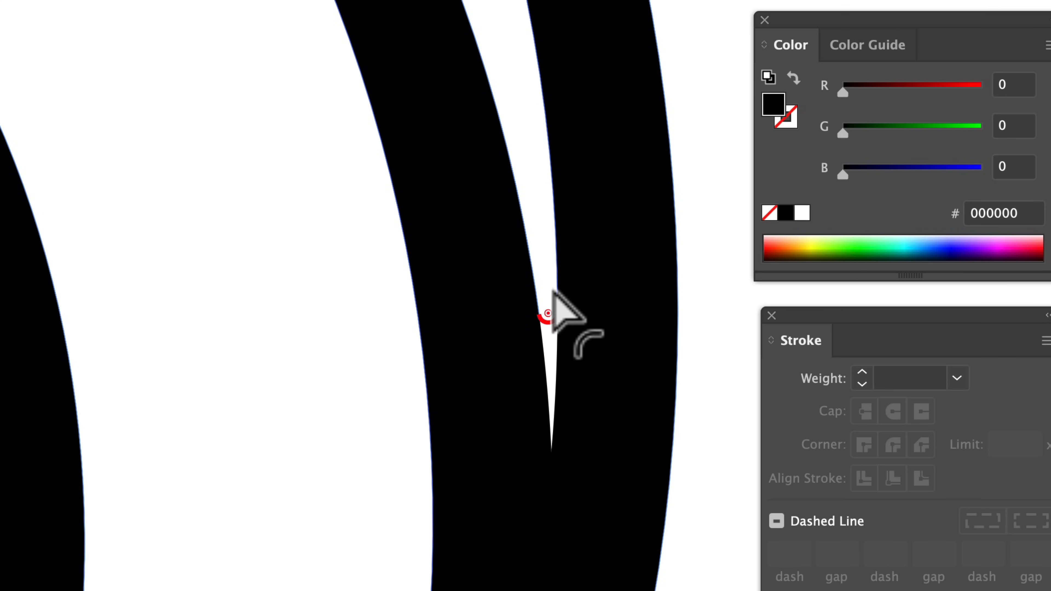
{"action": "left_click", "coordinate": [546, 315]}
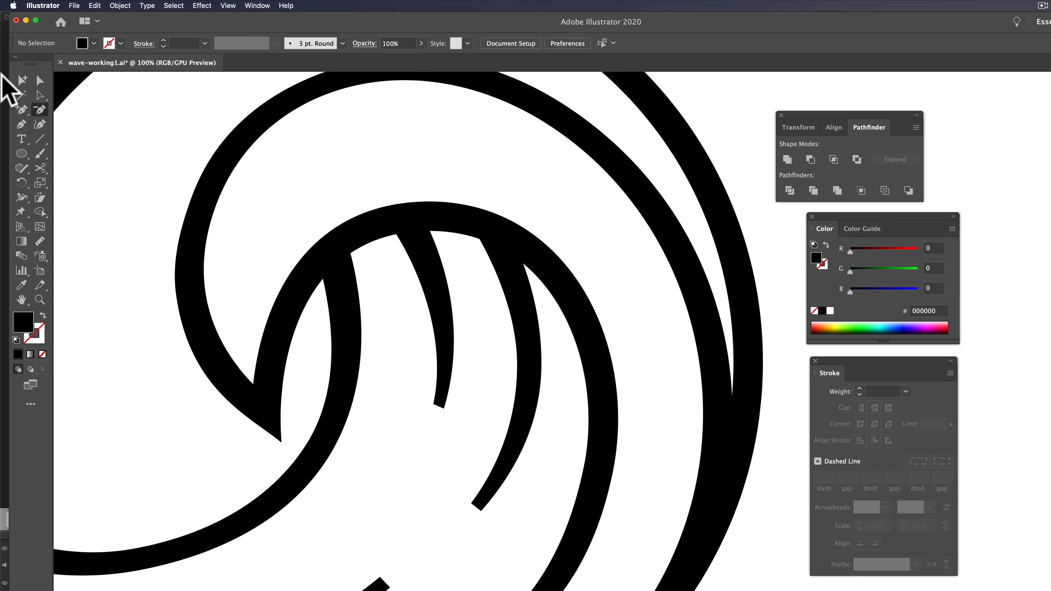
Round the corner anchors at a strand tip, the short middle line's tip and the lower wave line's tip
{"action": "left_click", "coordinate": [406, 268]}
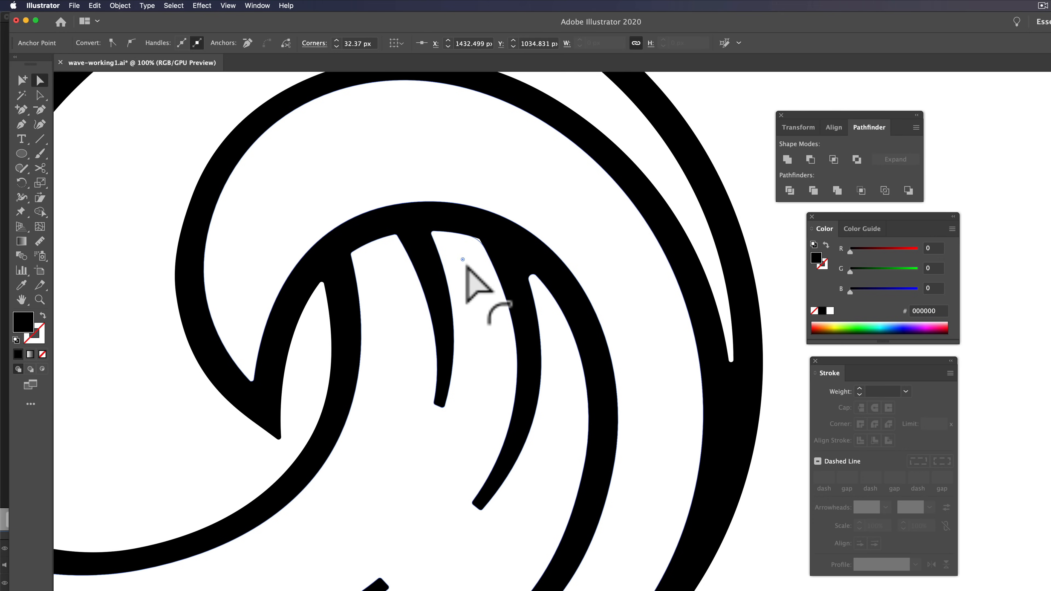
{"action": "left_click", "coordinate": [436, 235]}
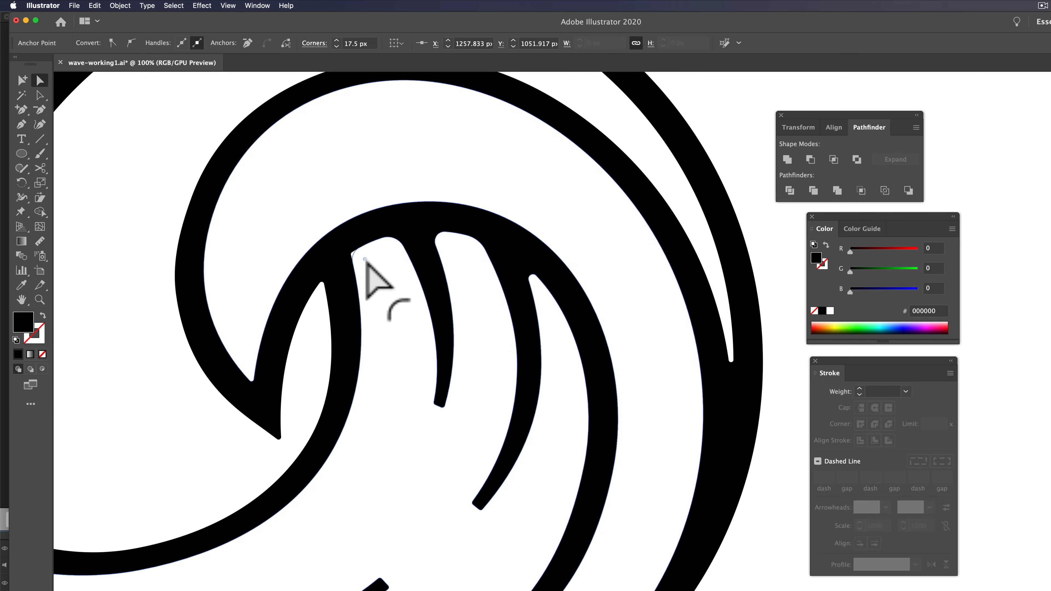
{"action": "key", "text": "cmd+-"}
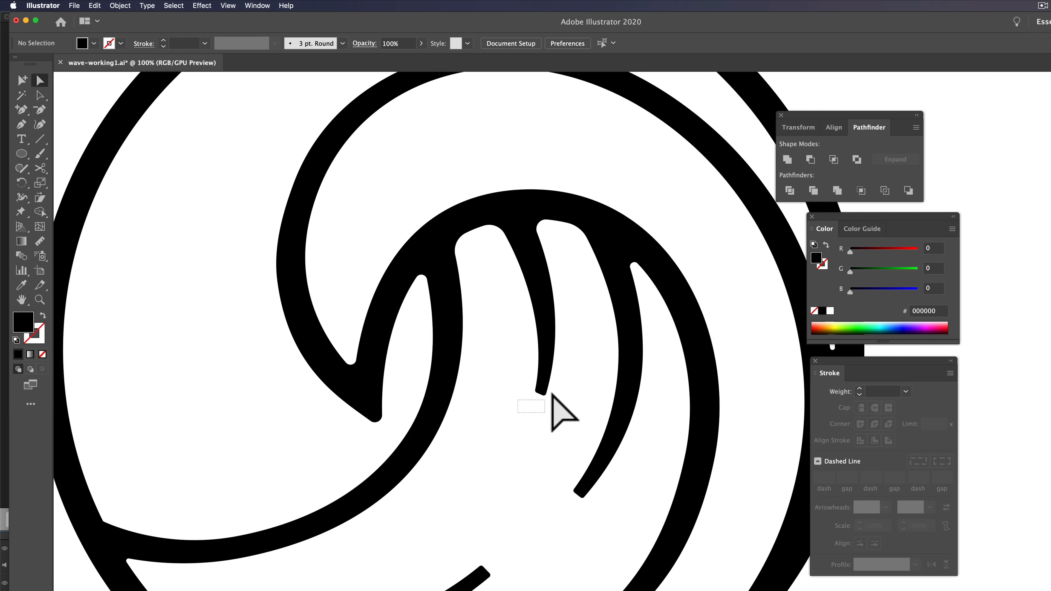
{"action": "left_click", "coordinate": [541, 389]}
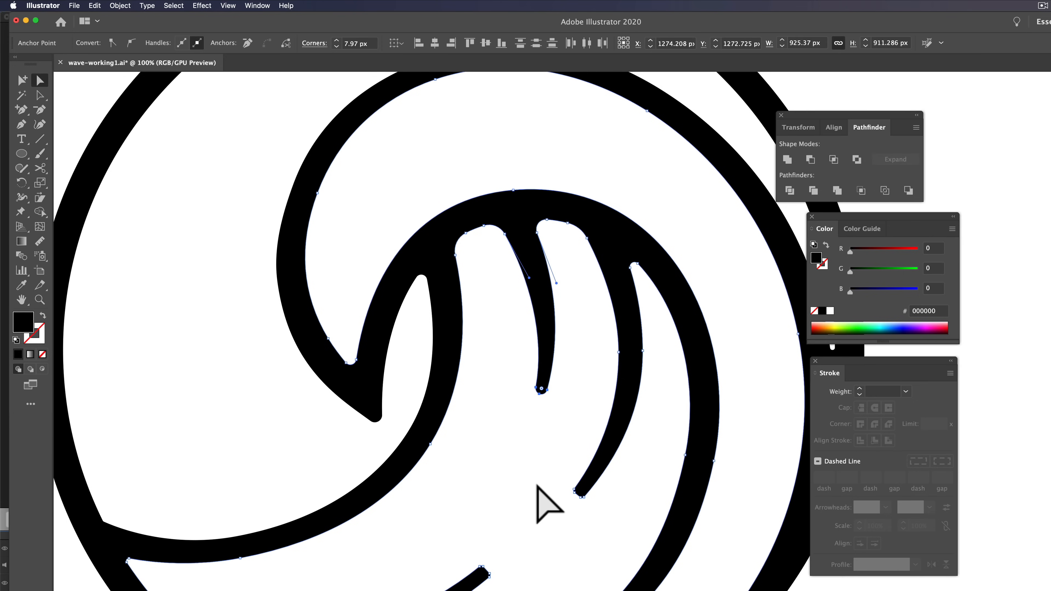
{"action": "left_click", "coordinate": [582, 491]}
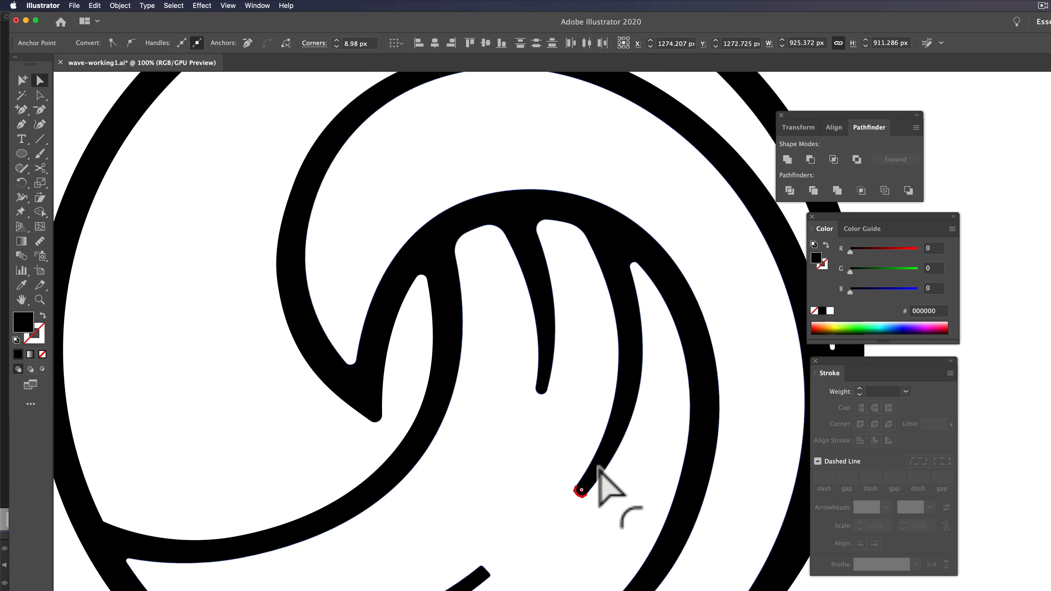